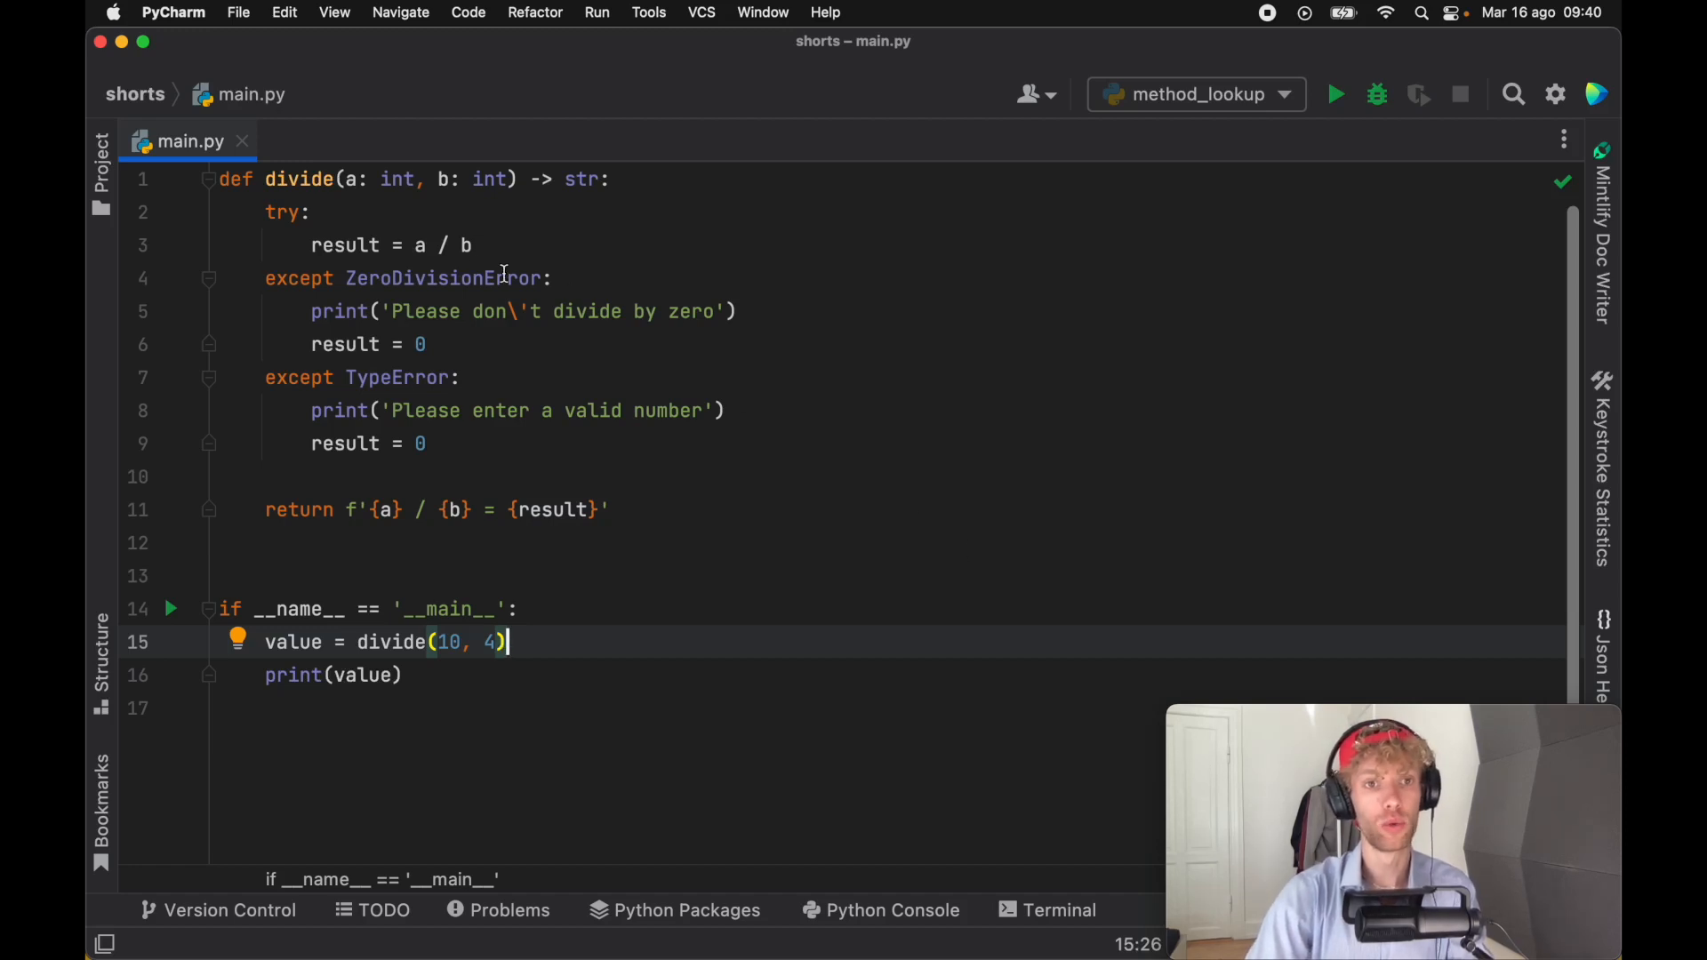
# Step: Highlight the divide function signature and the TypeError handler for review
pyautogui.moveTo(309, 212); pyautogui.dragTo(428, 344)
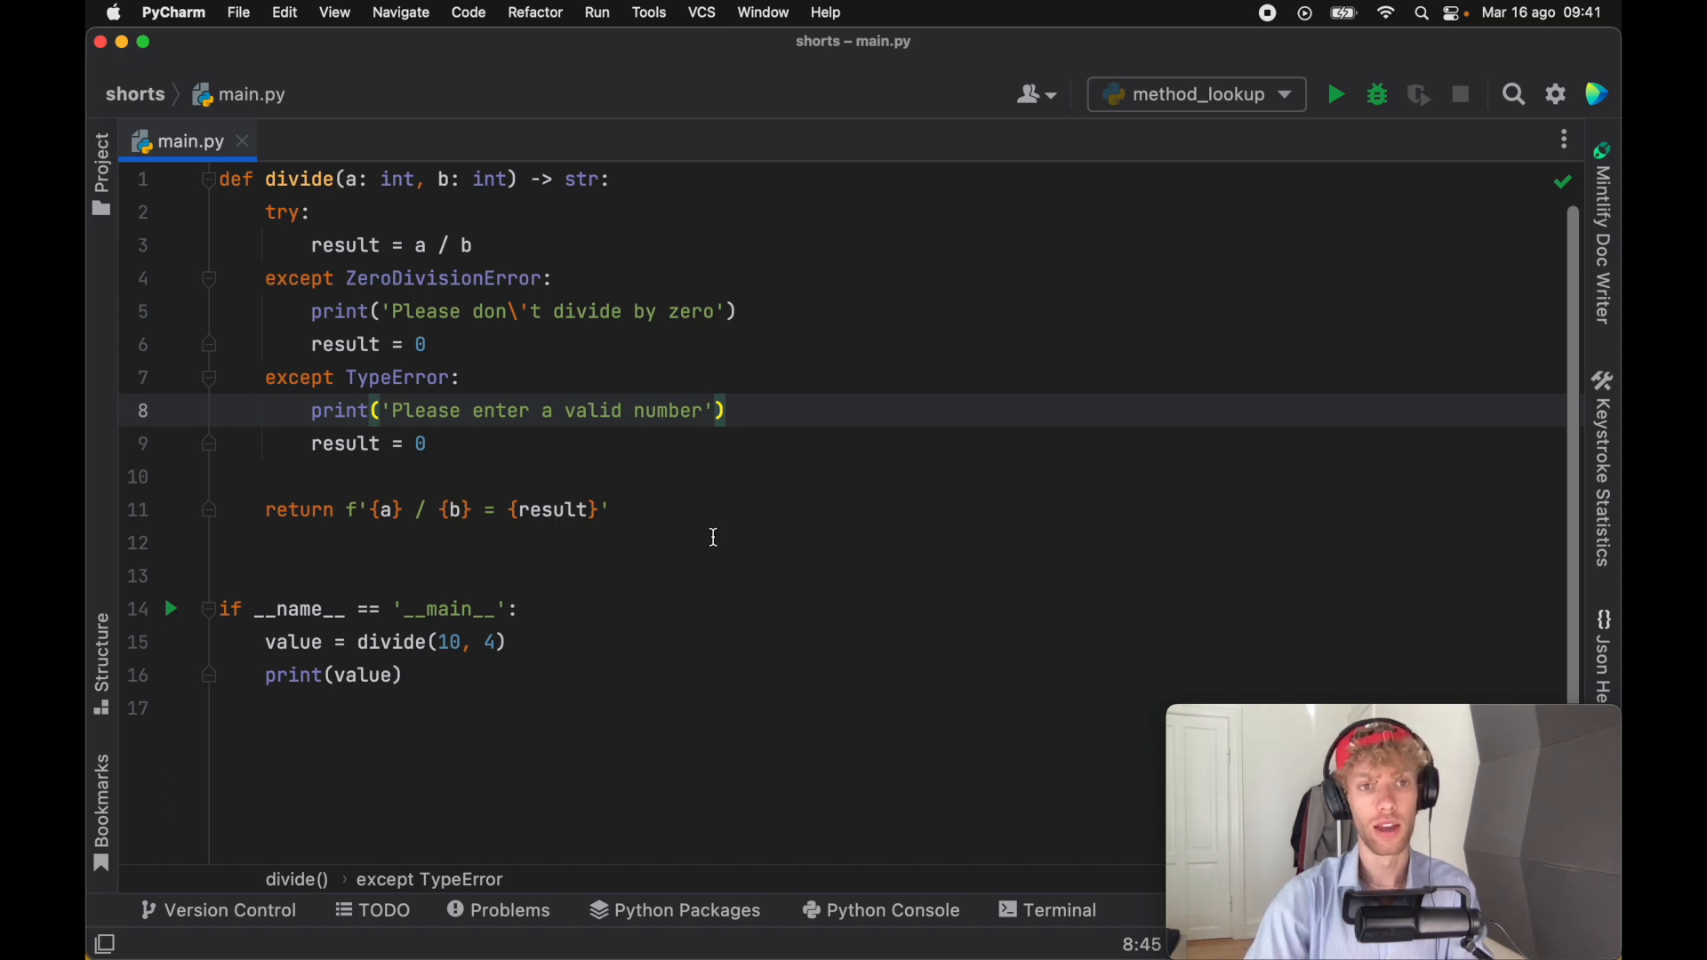
pyautogui.moveTo(694, 532)
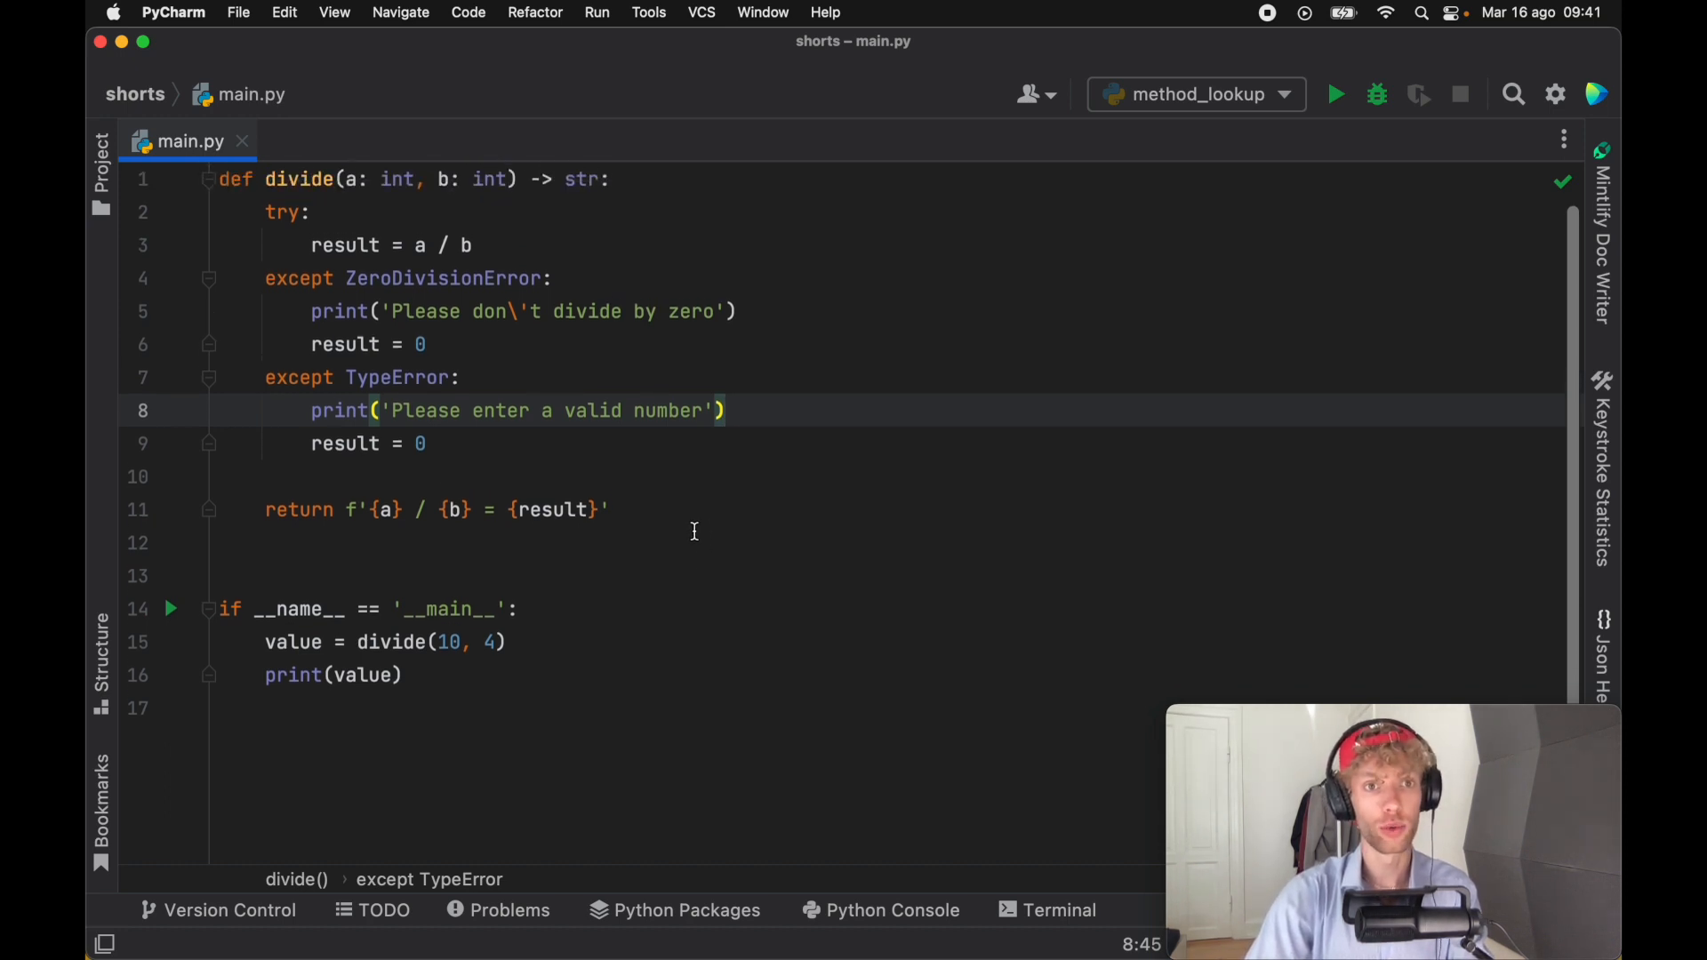
pyautogui.doubleClick(395, 179)
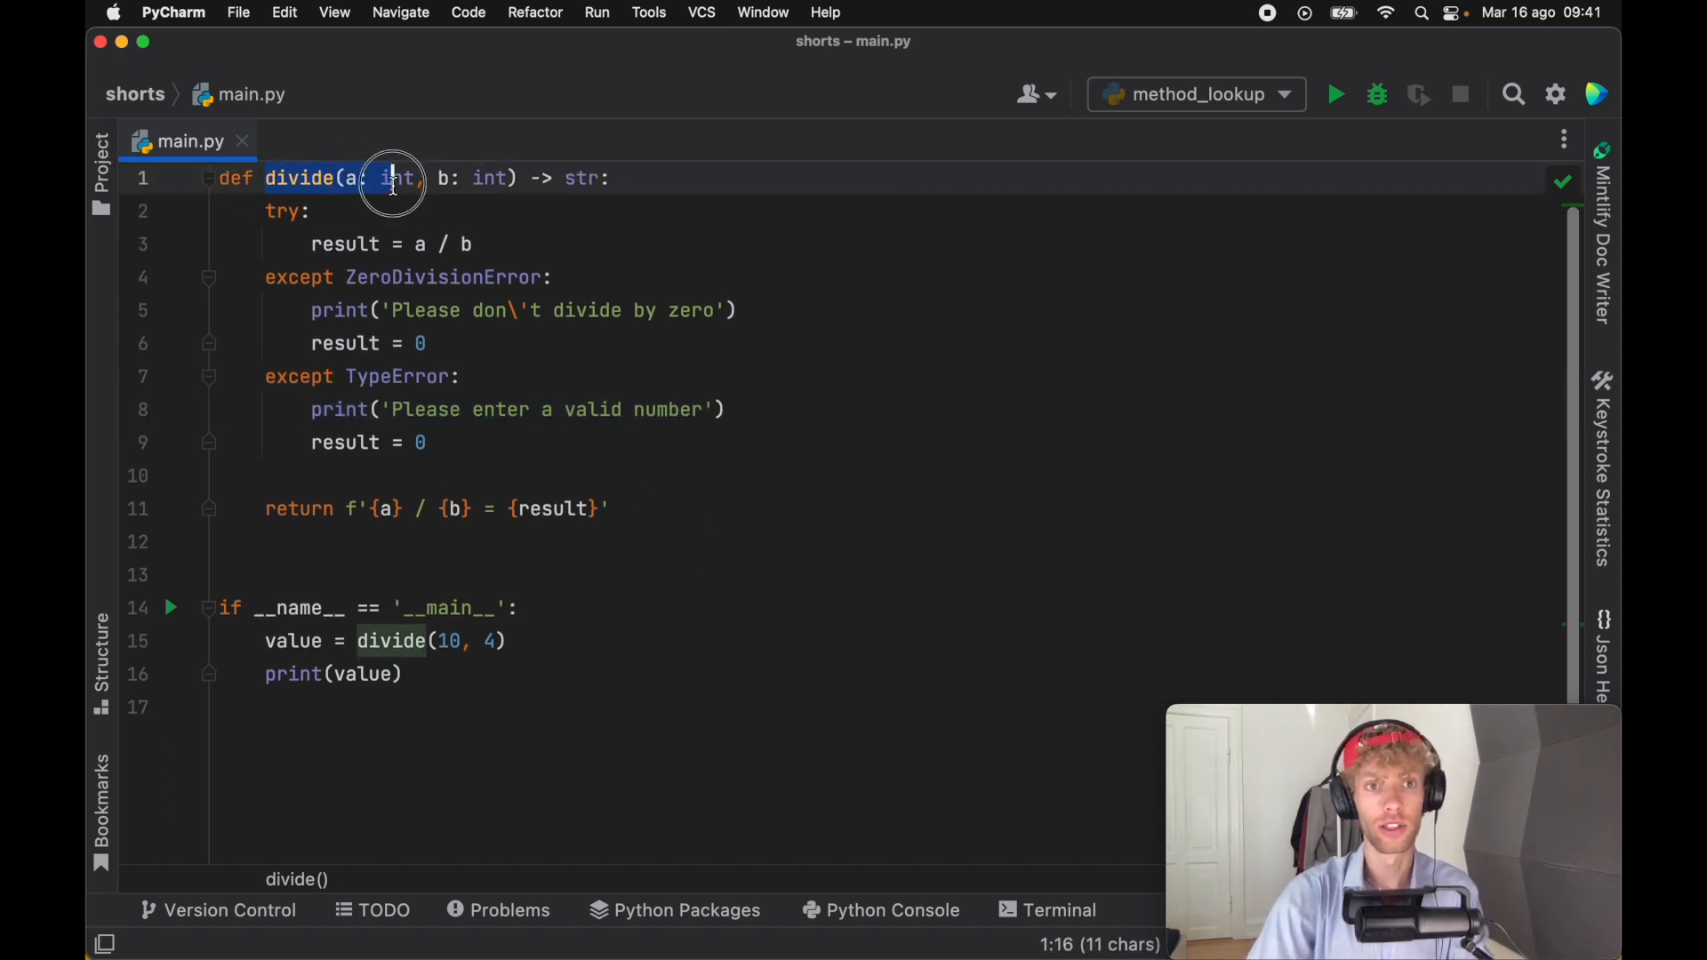
pyautogui.click(612, 178)
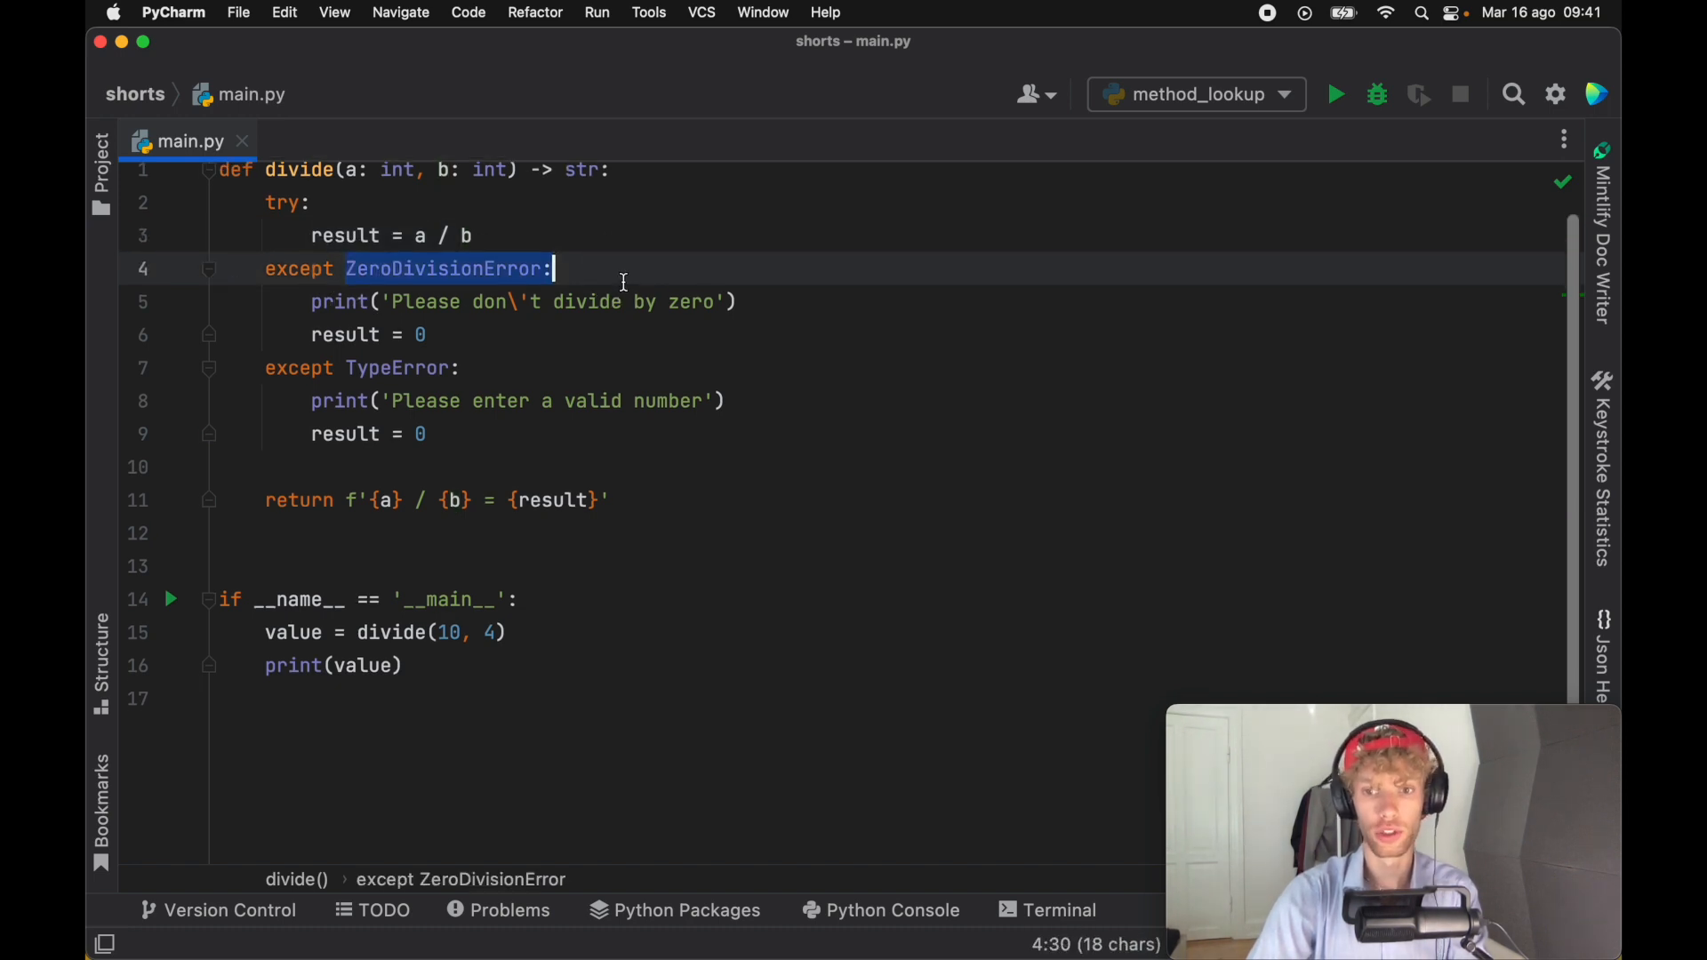
pyautogui.click(494, 401)
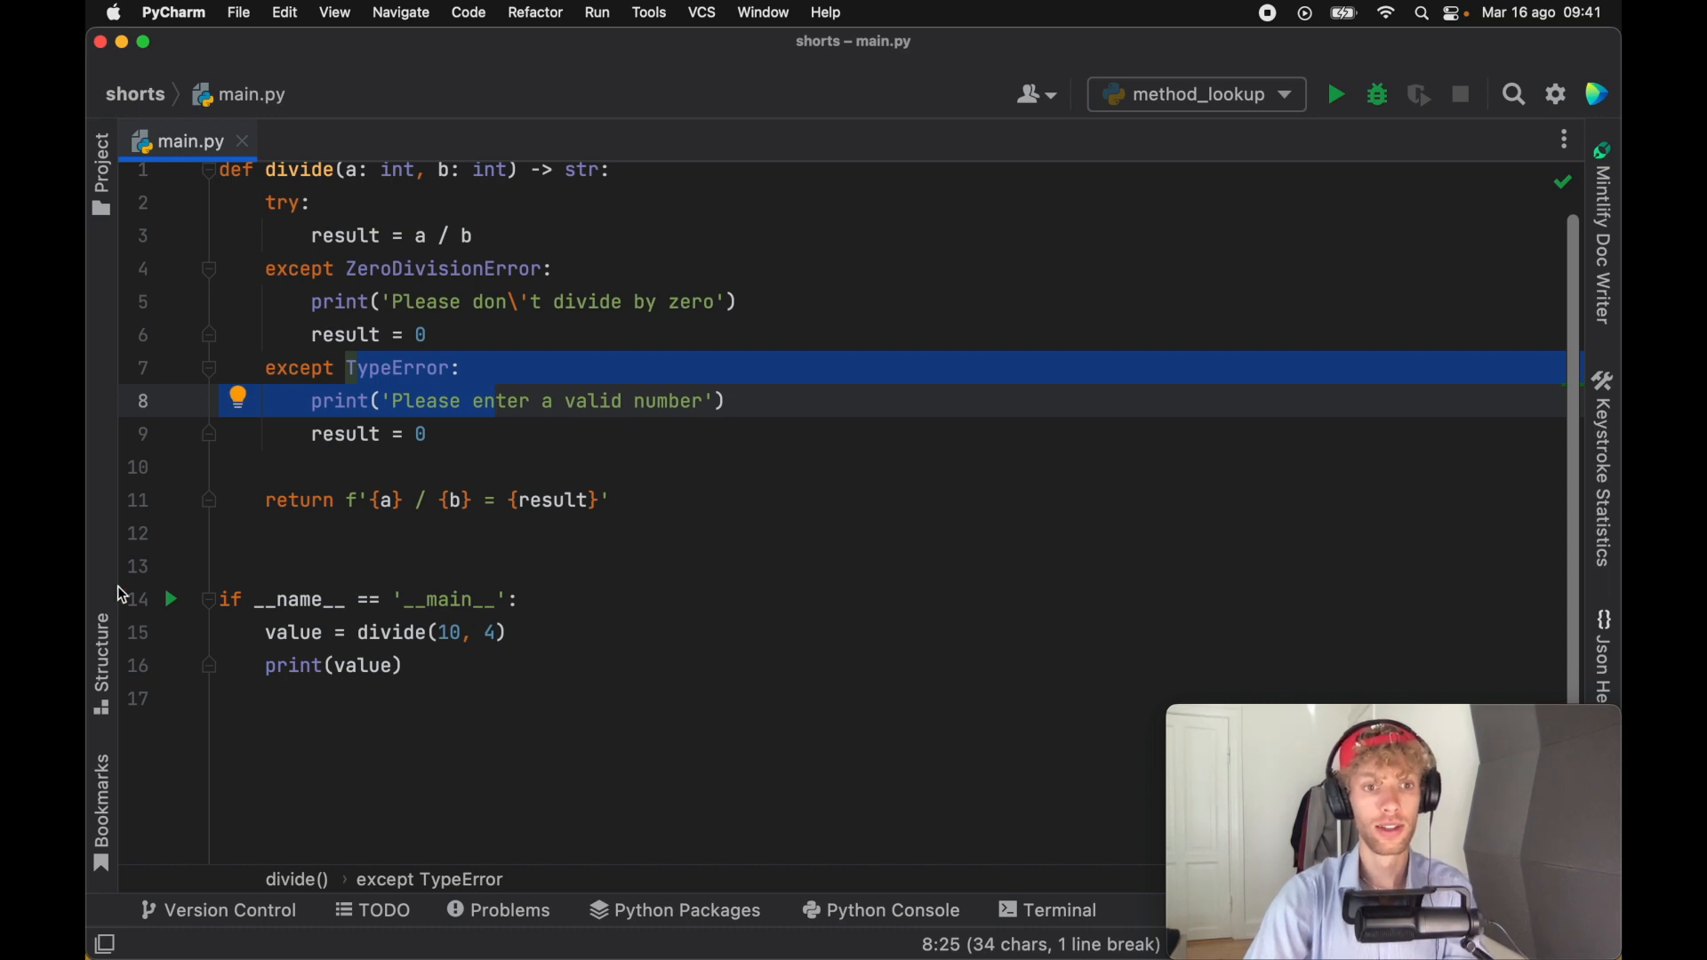
# Step: Run the script, try dividing 10 by zero, then set the call back to divide(10, 4)
pyautogui.click(1336, 94)
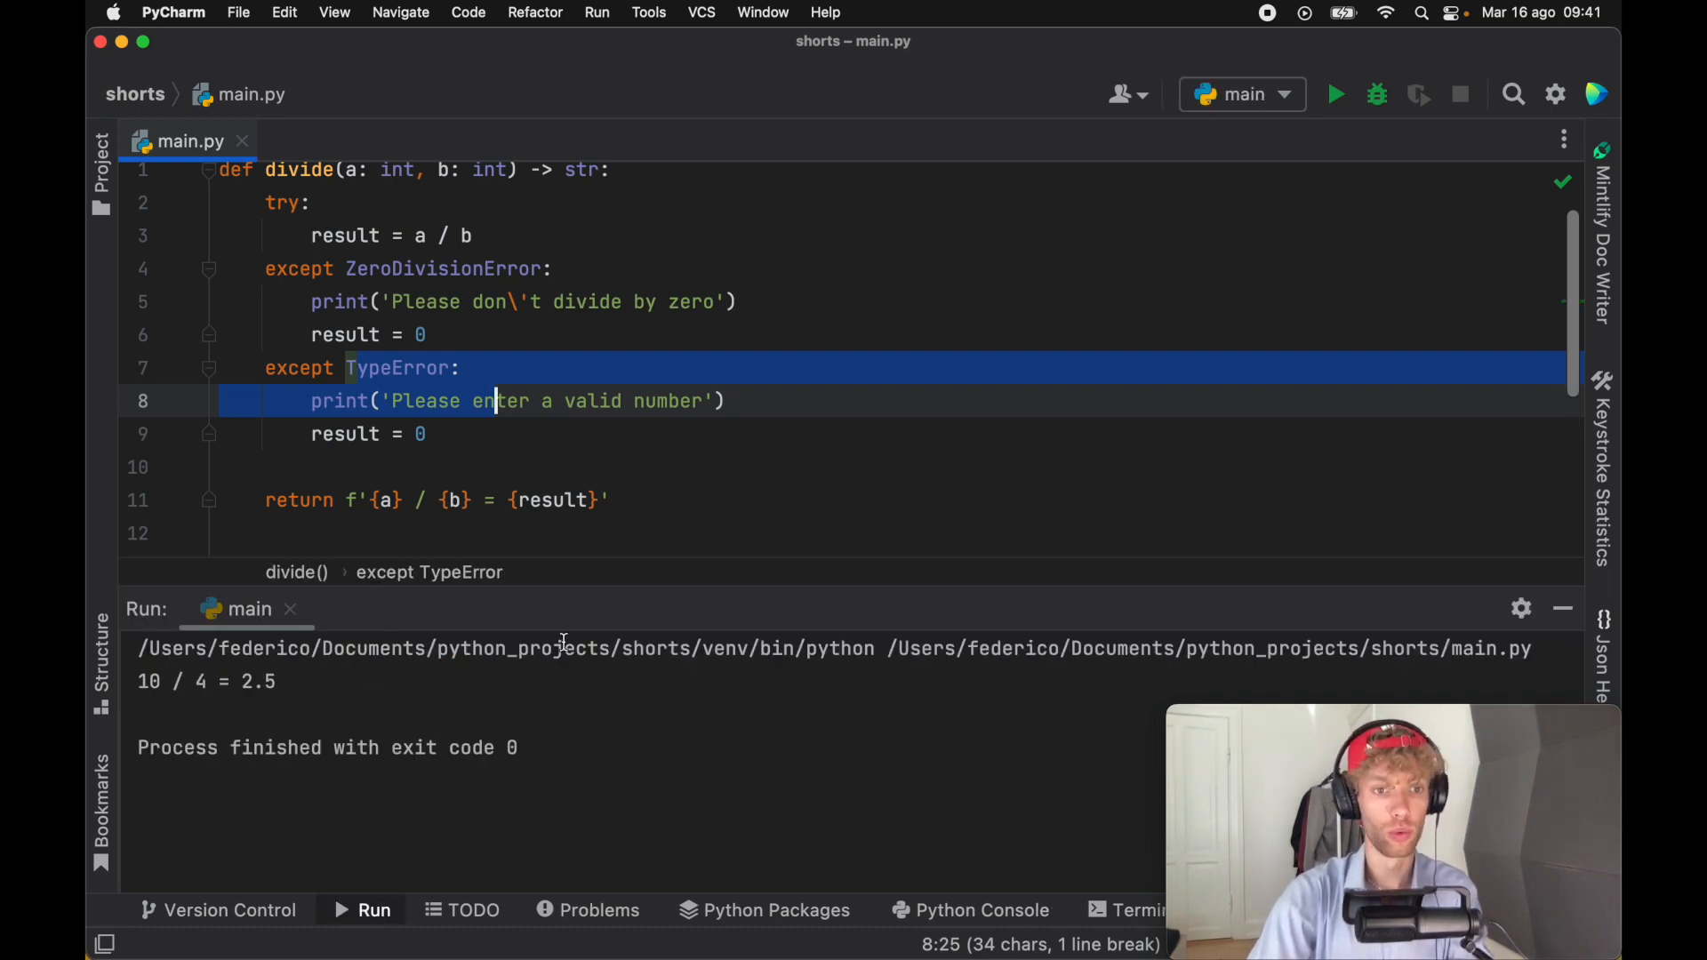
pyautogui.scroll(-3)
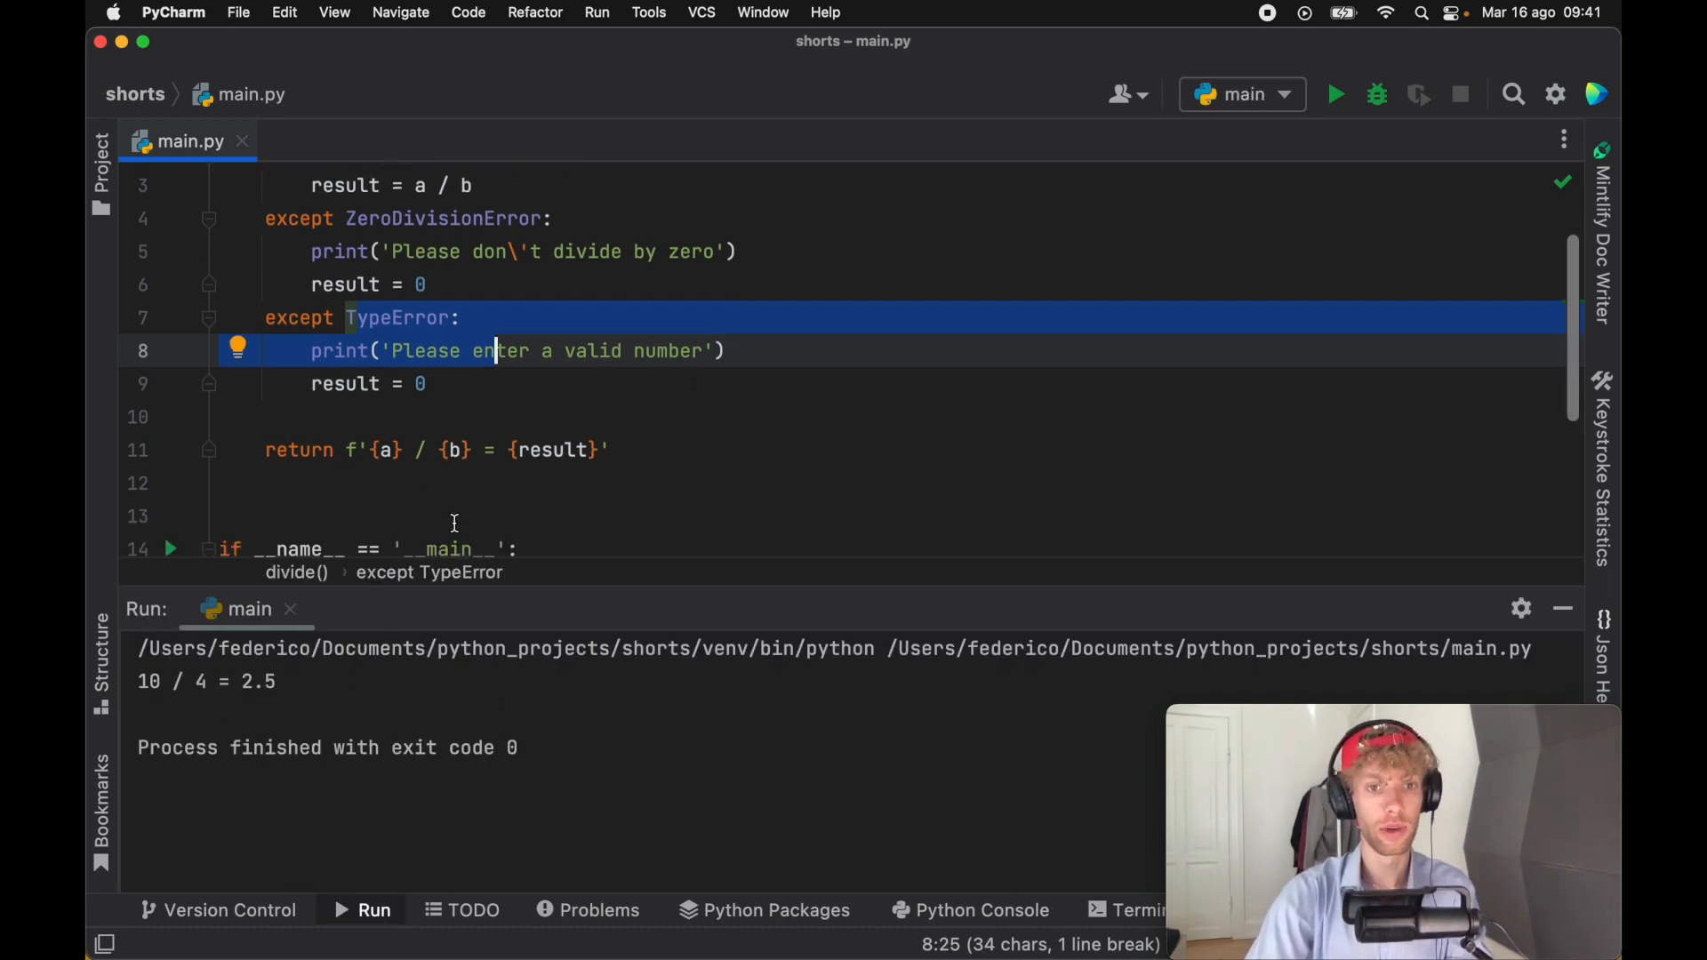
pyautogui.scroll(-3)
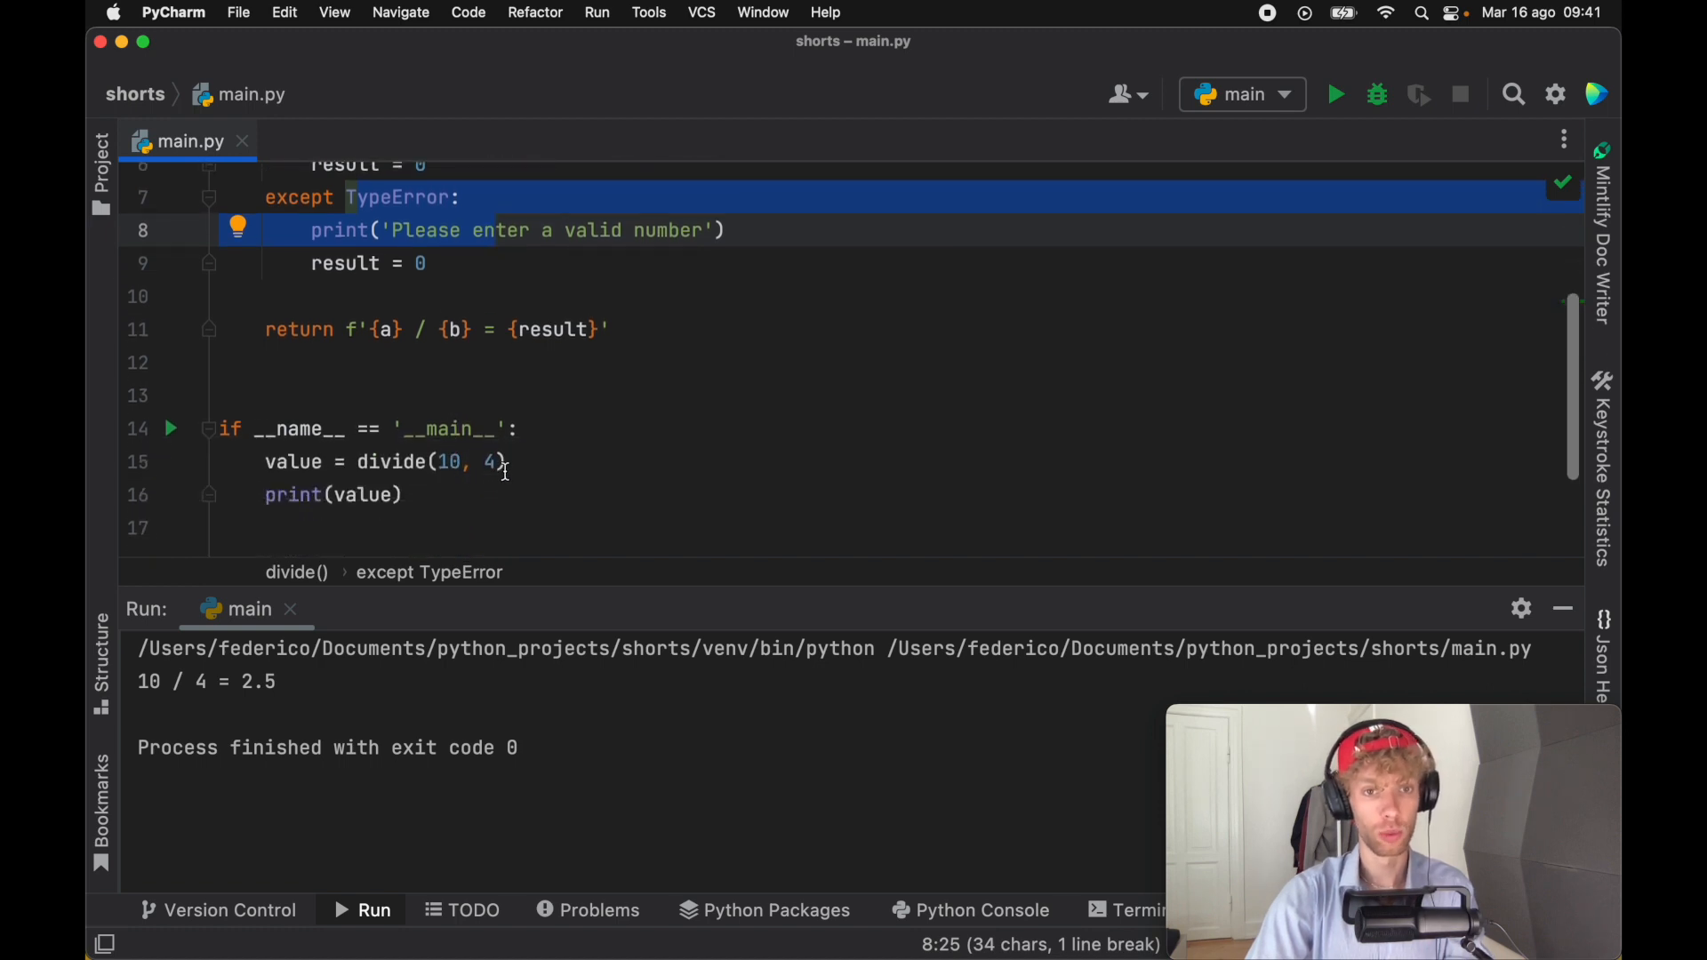
pyautogui.write("'a'")
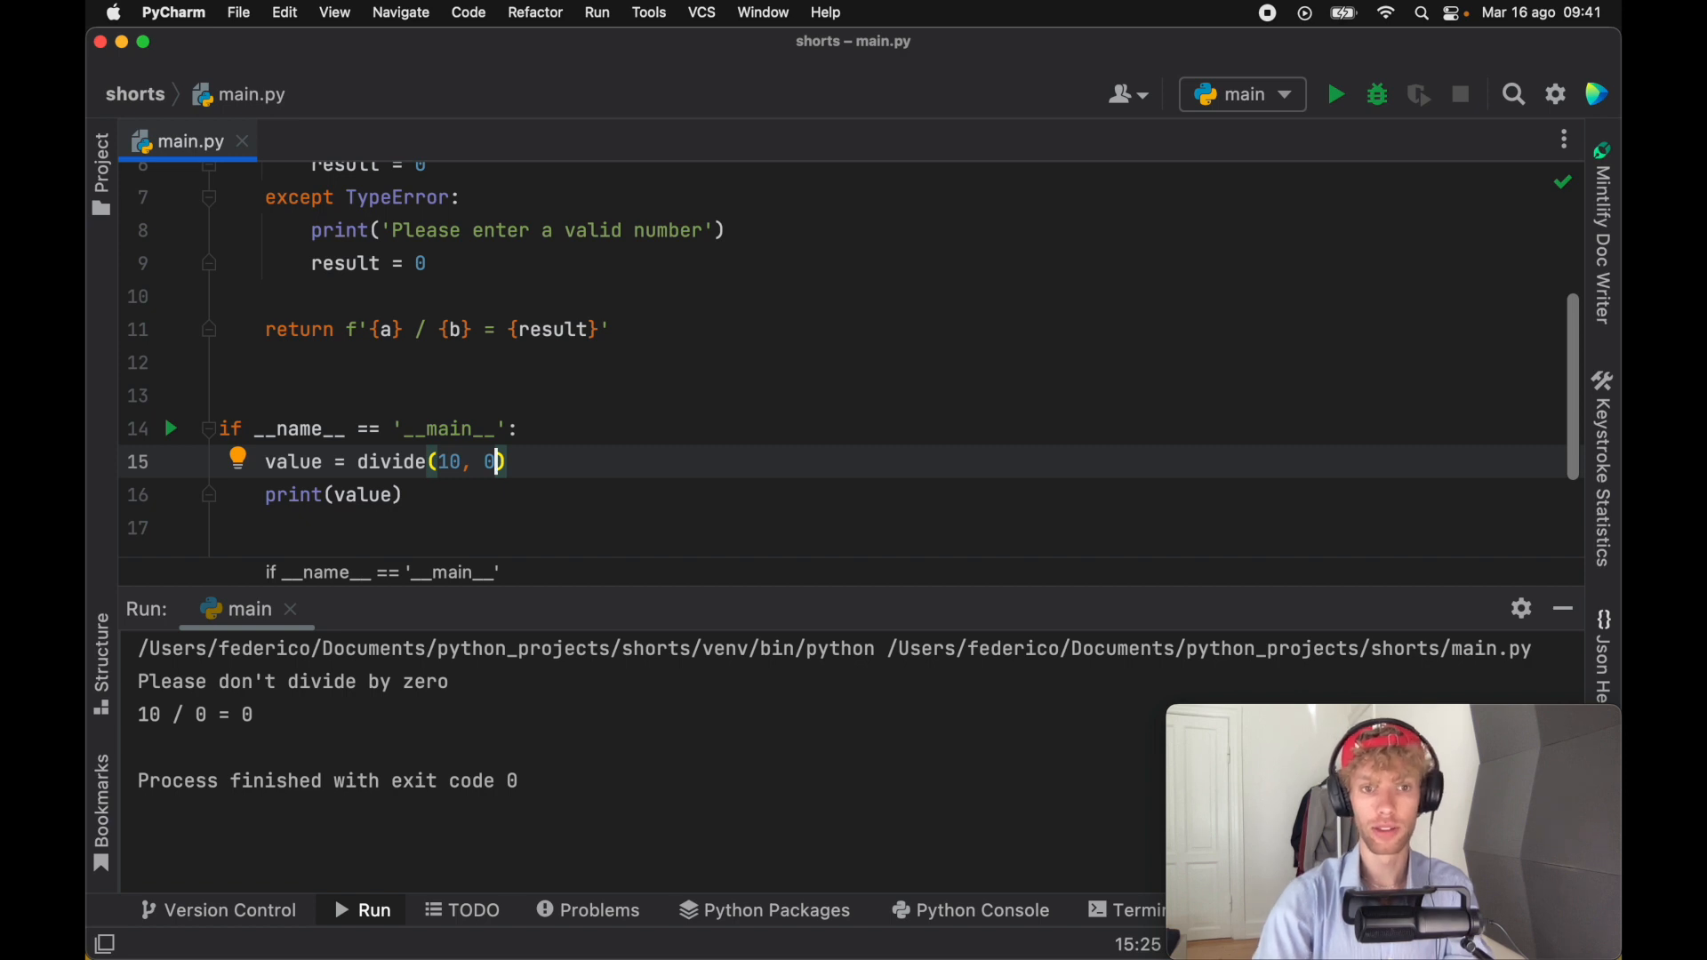
pyautogui.write('4')
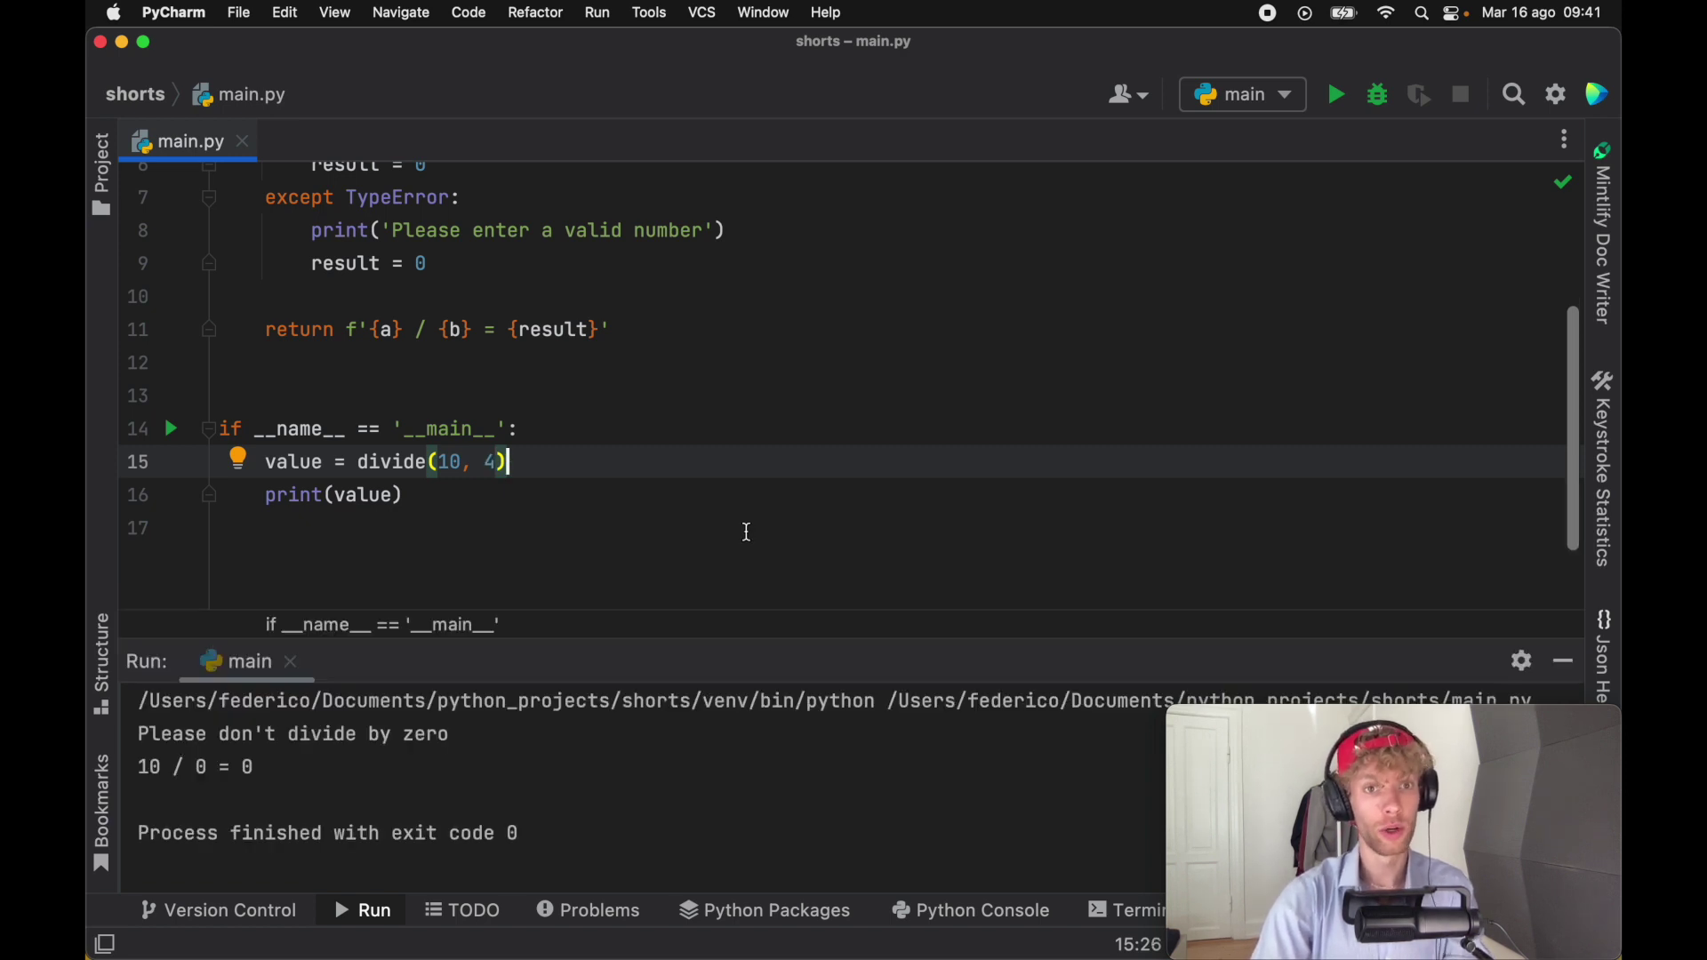
pyautogui.scroll(3)
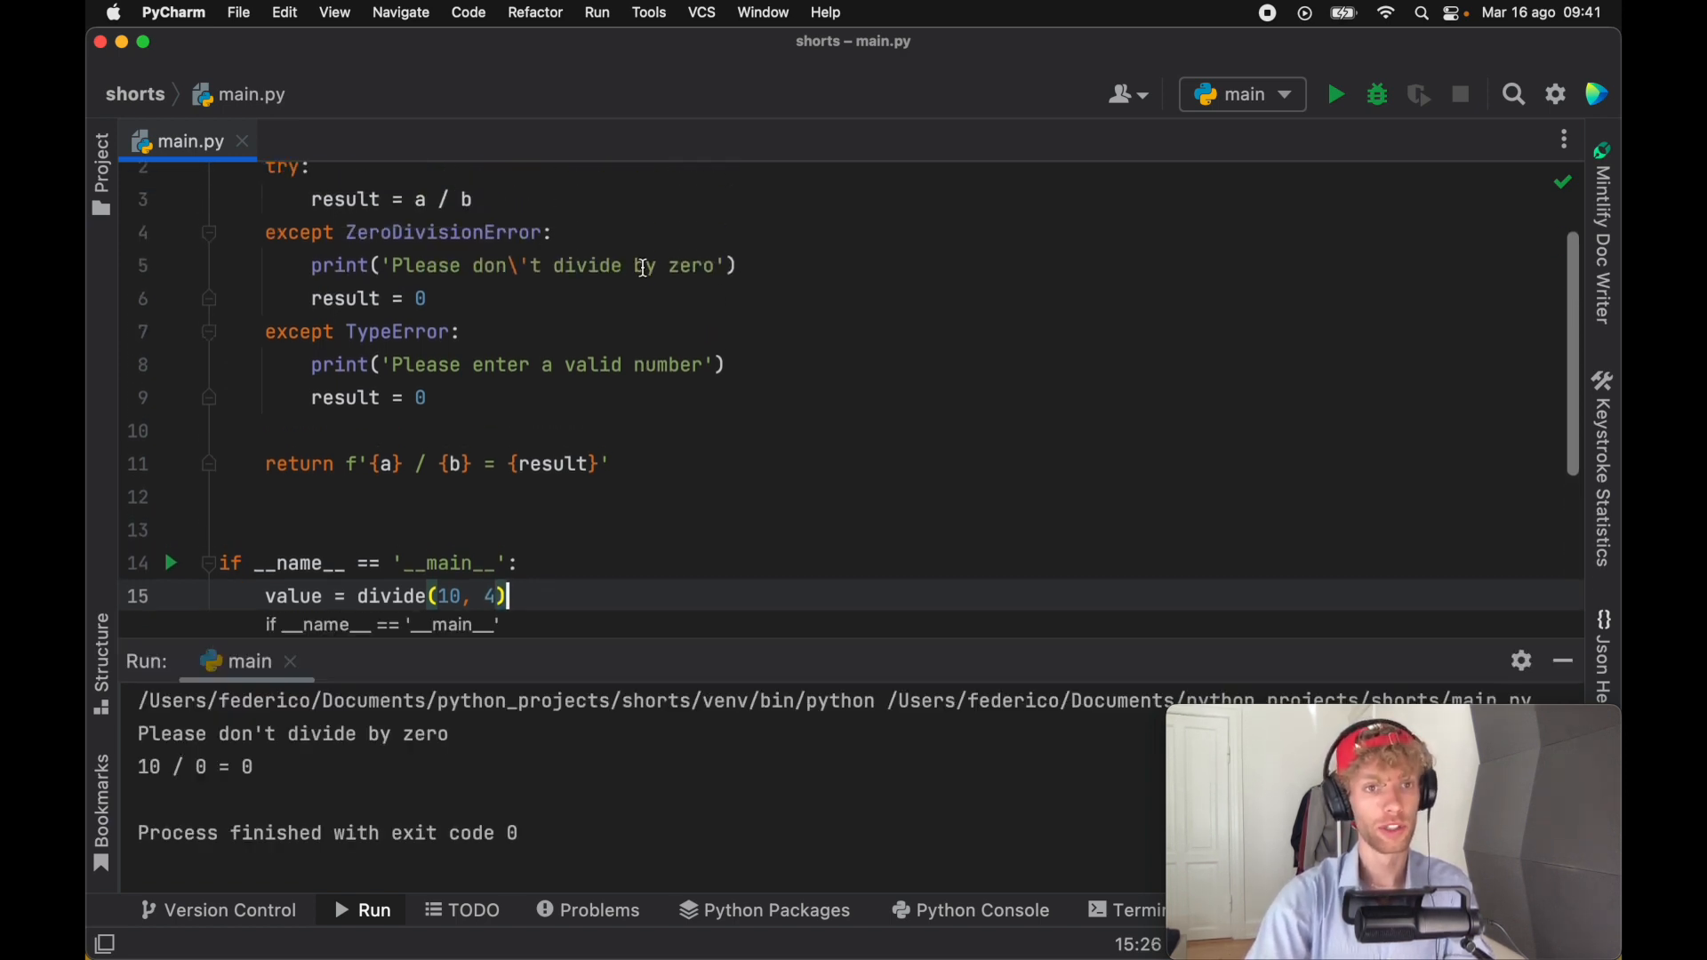
pyautogui.scroll(3)
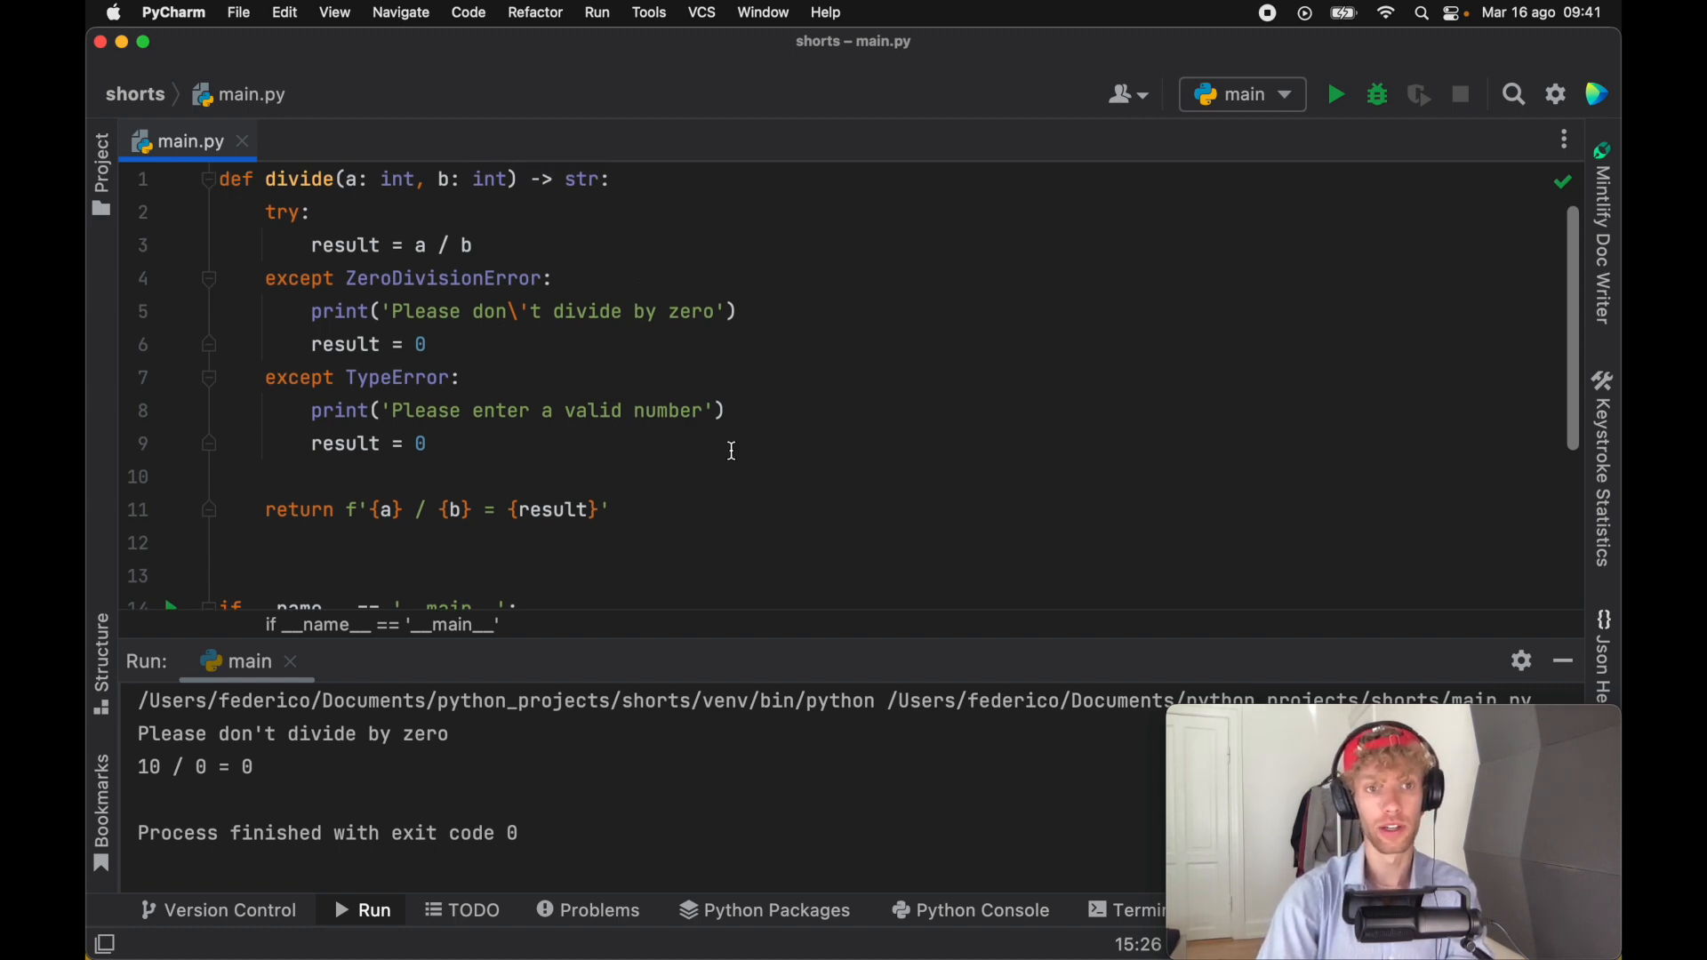
# Step: Below the TypeError handler, write else: with print('Successfully calculated!')
pyautogui.click(431, 443)
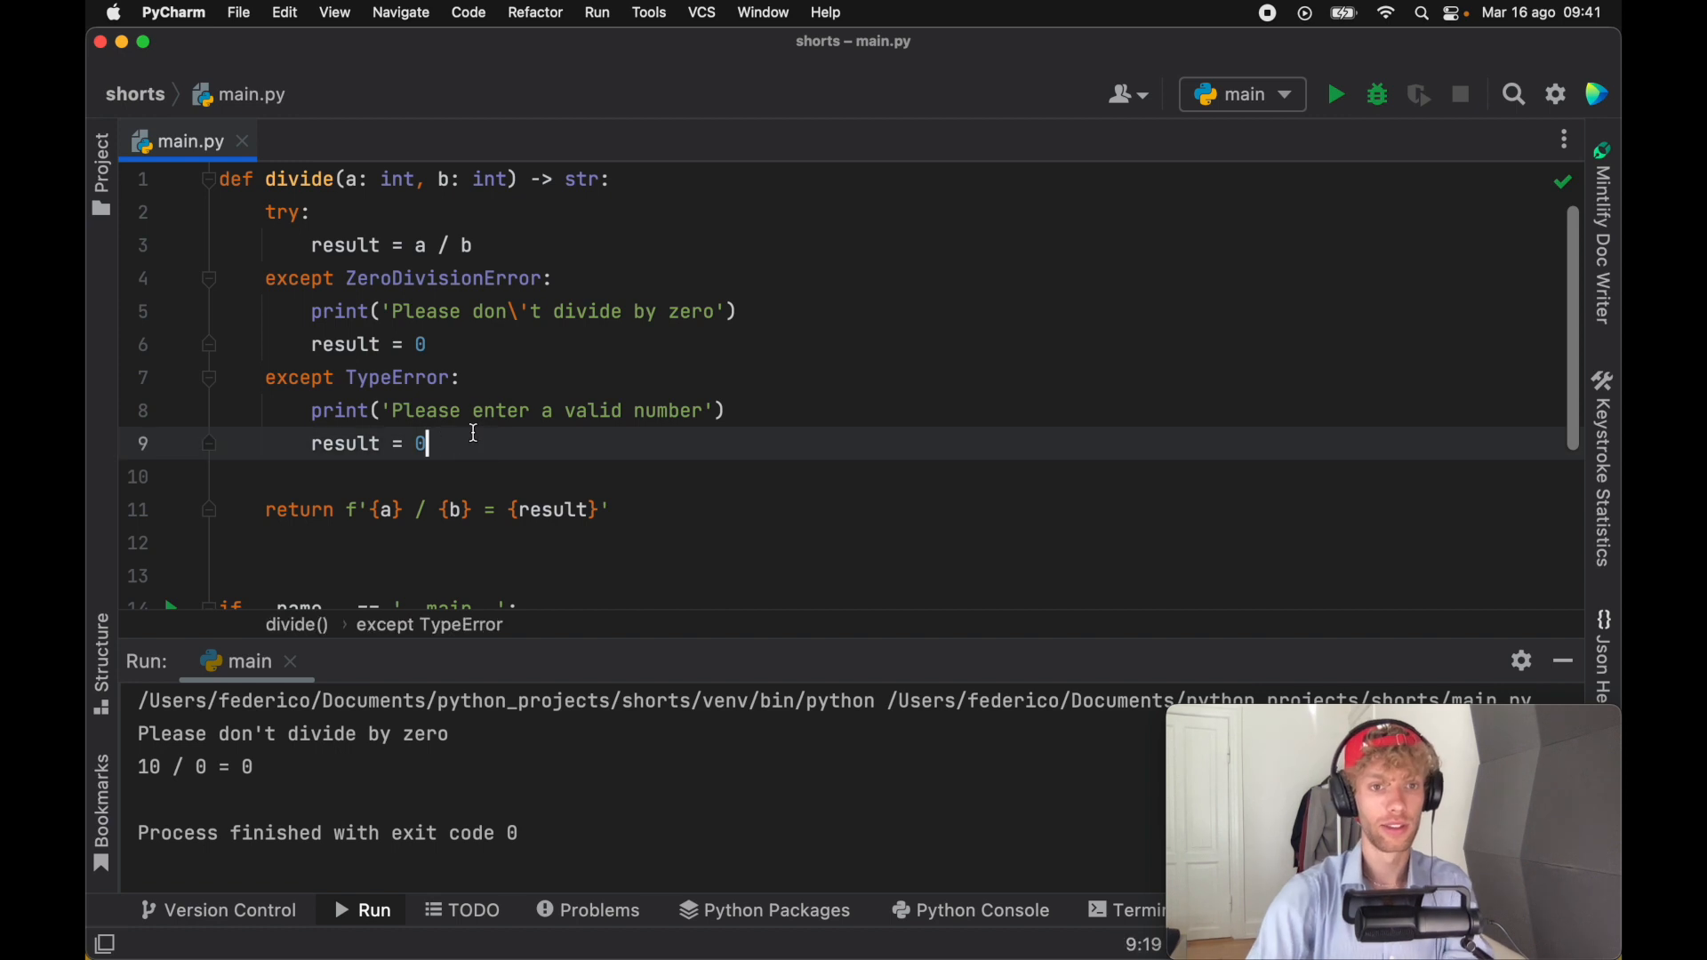
pyautogui.write('e')
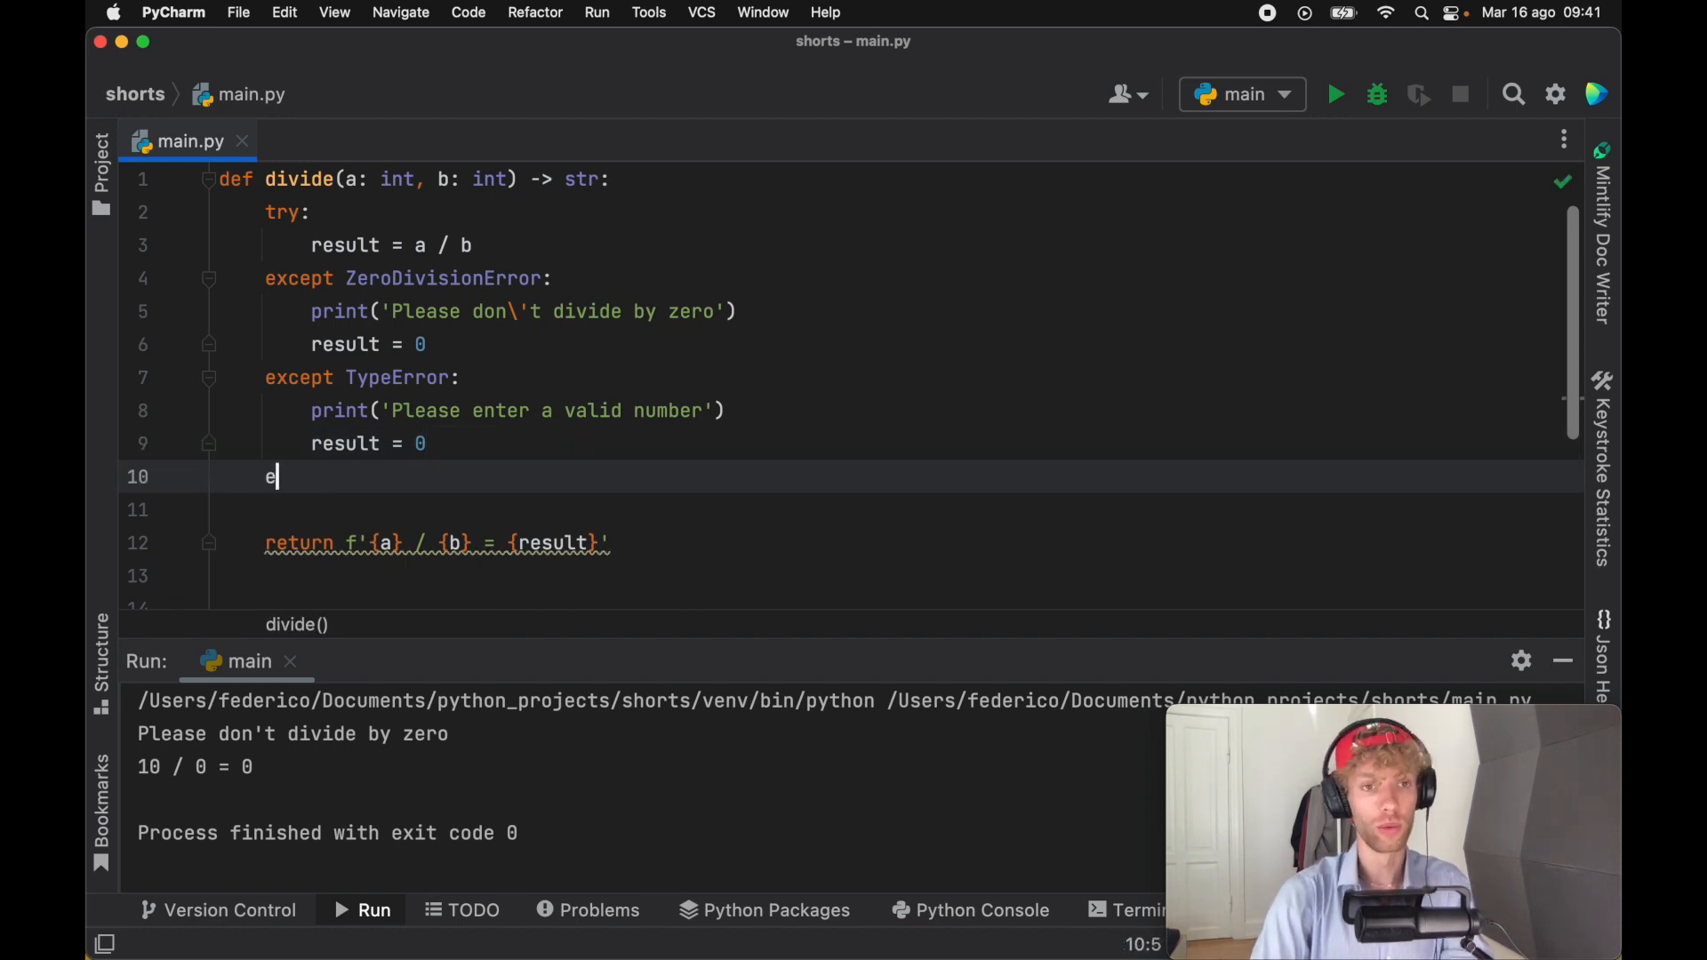
pyautogui.write('lse:')
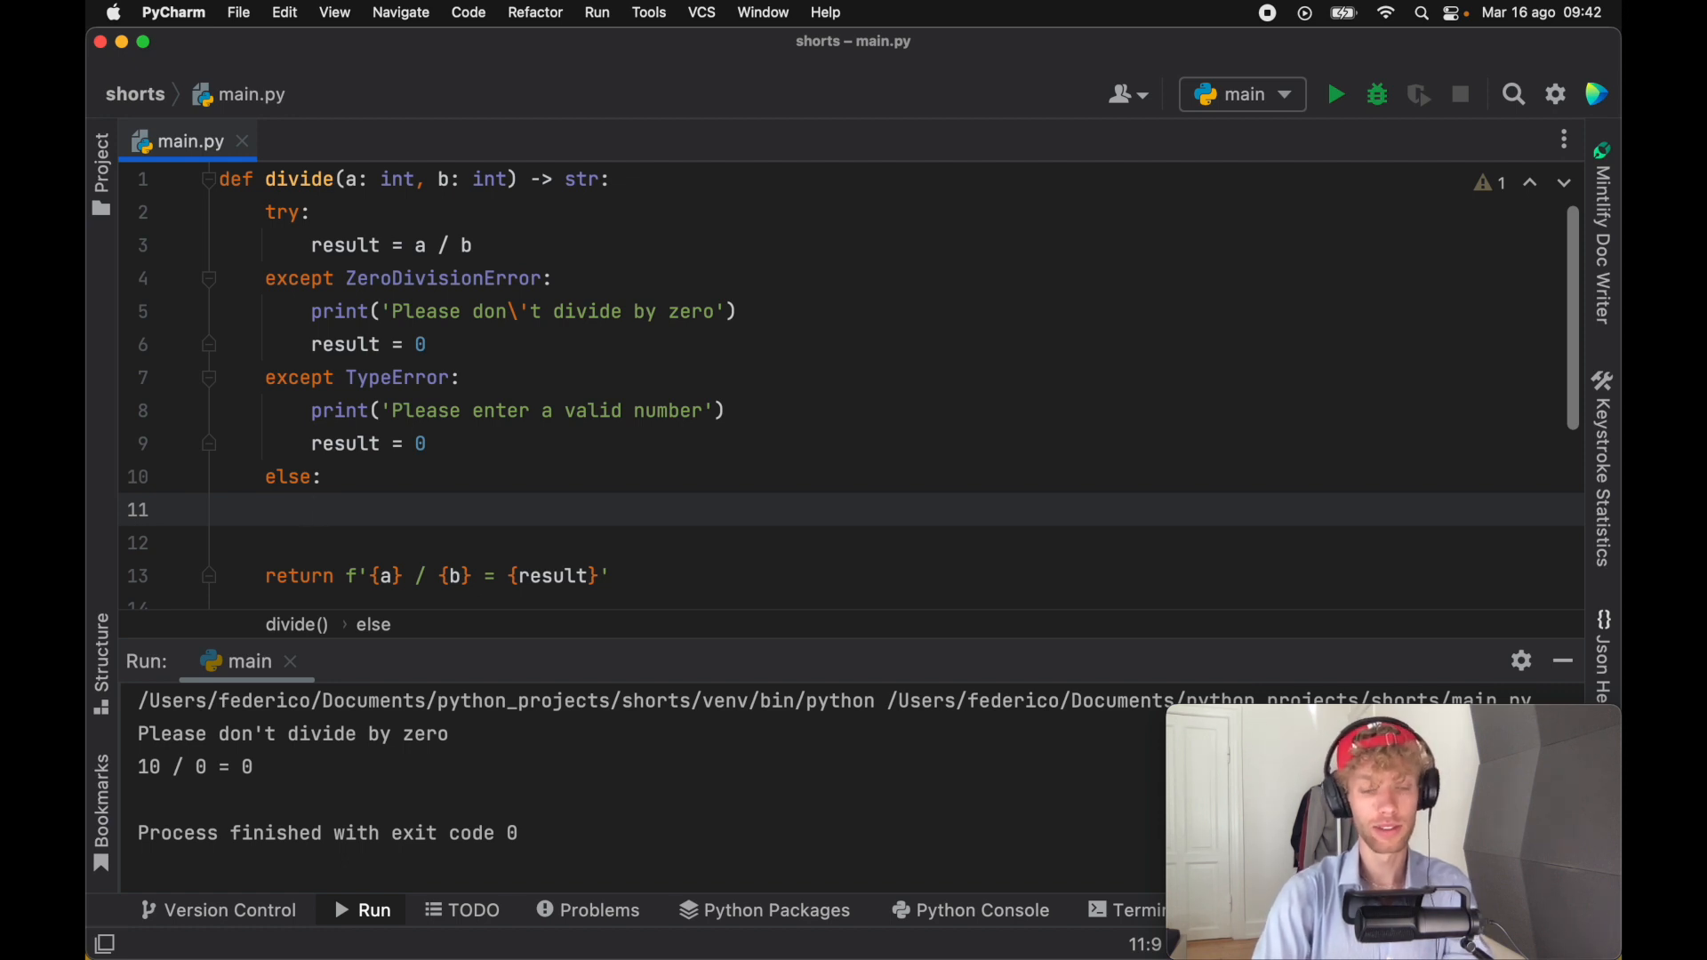
pyautogui.write("print('')")
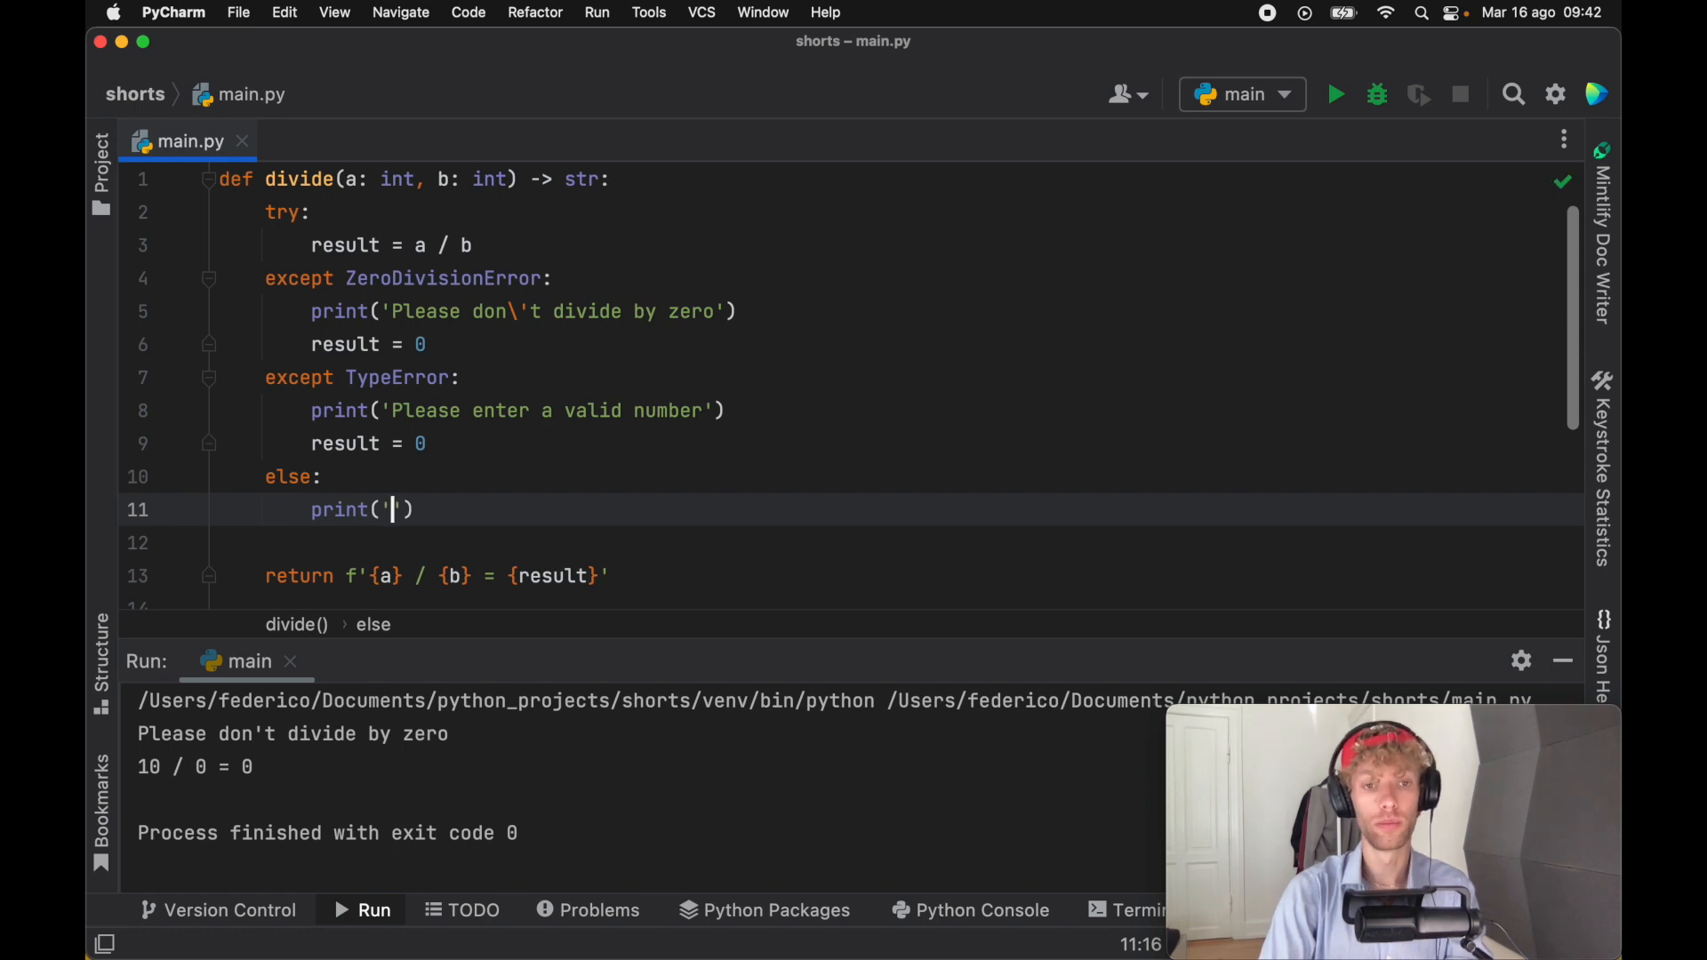
pyautogui.write('S')
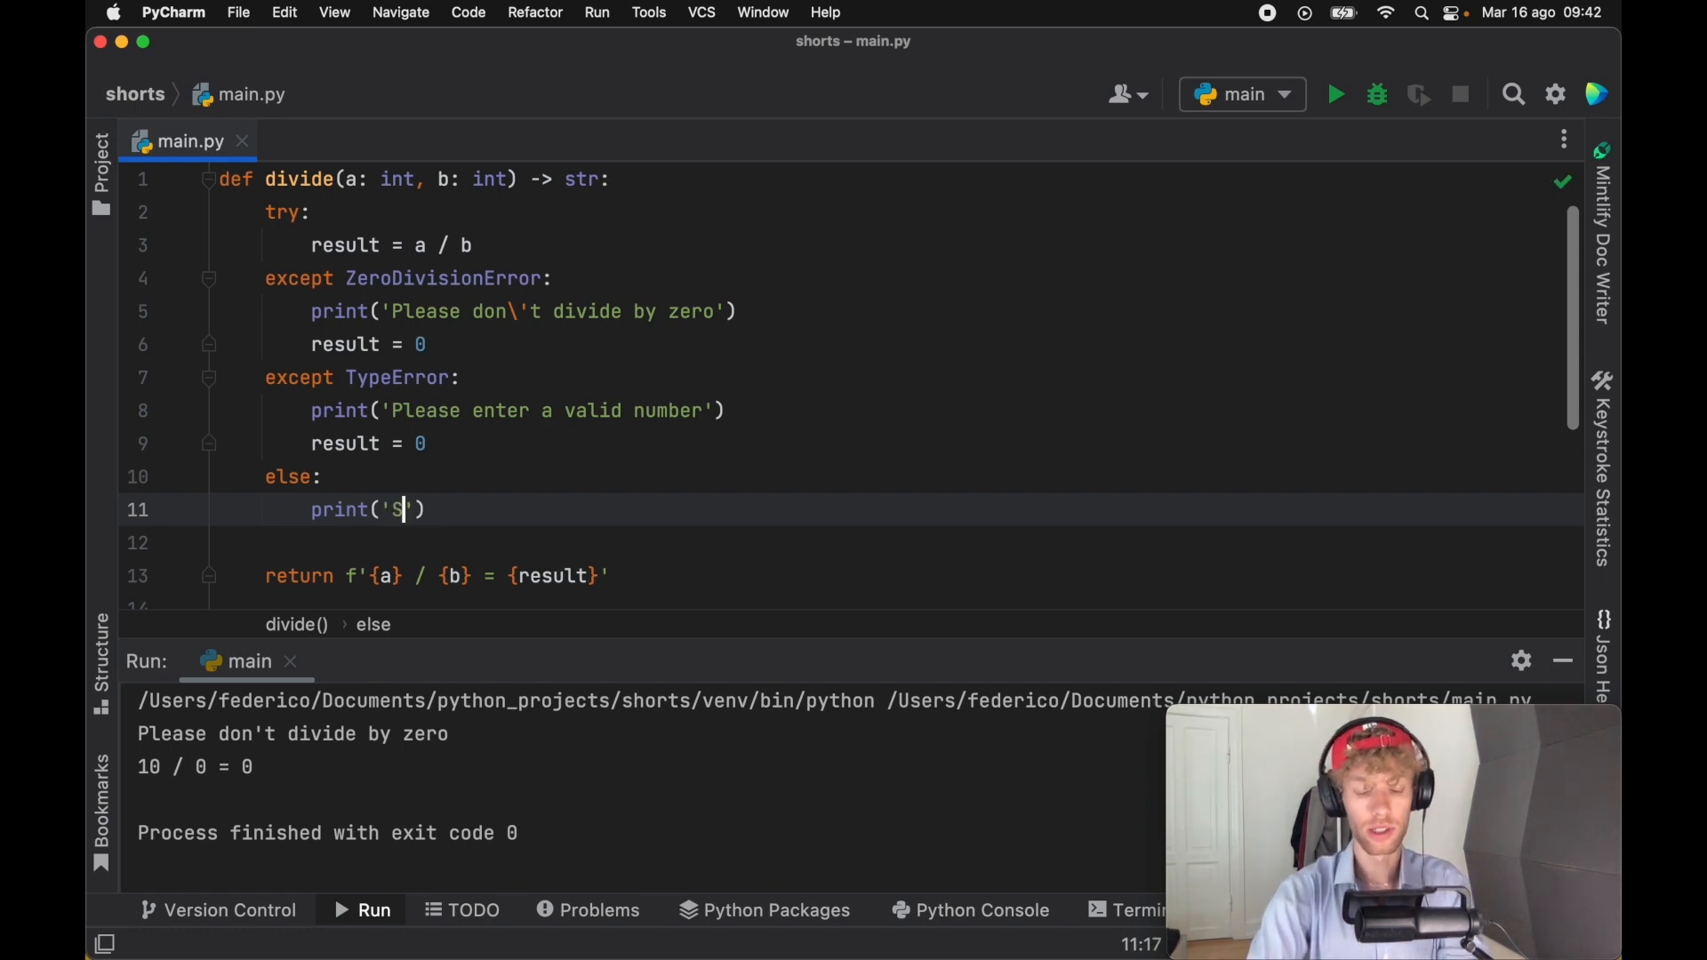
pyautogui.write('uccessfully calculated!')
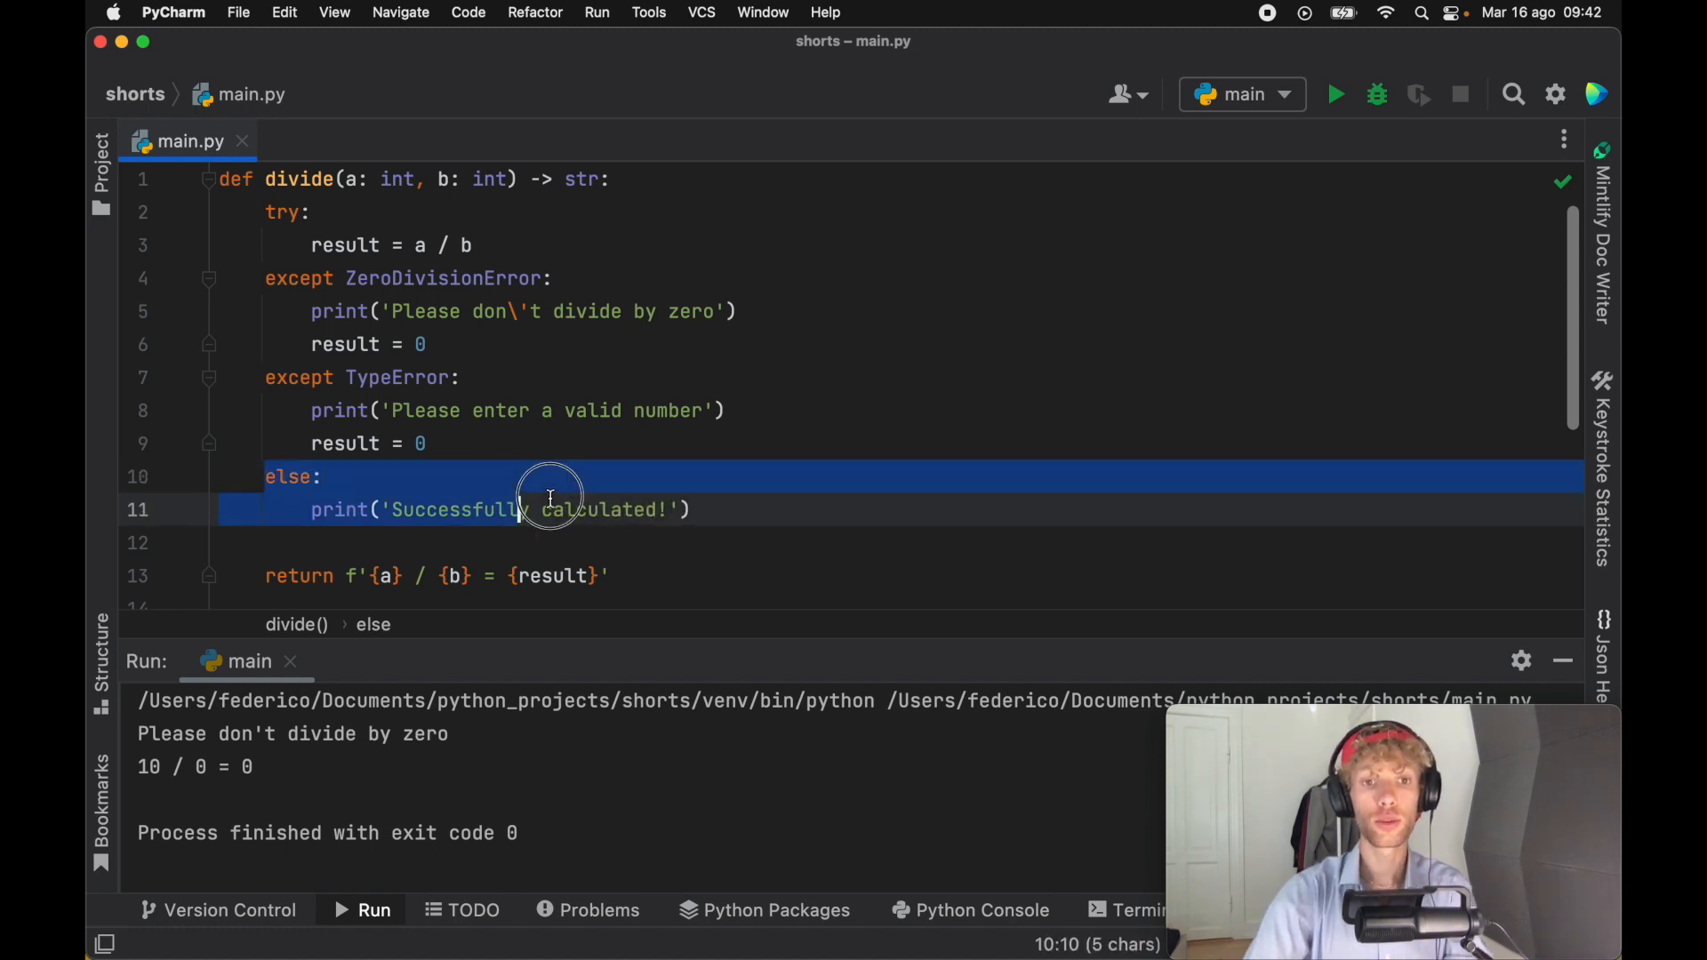
pyautogui.click(816, 510)
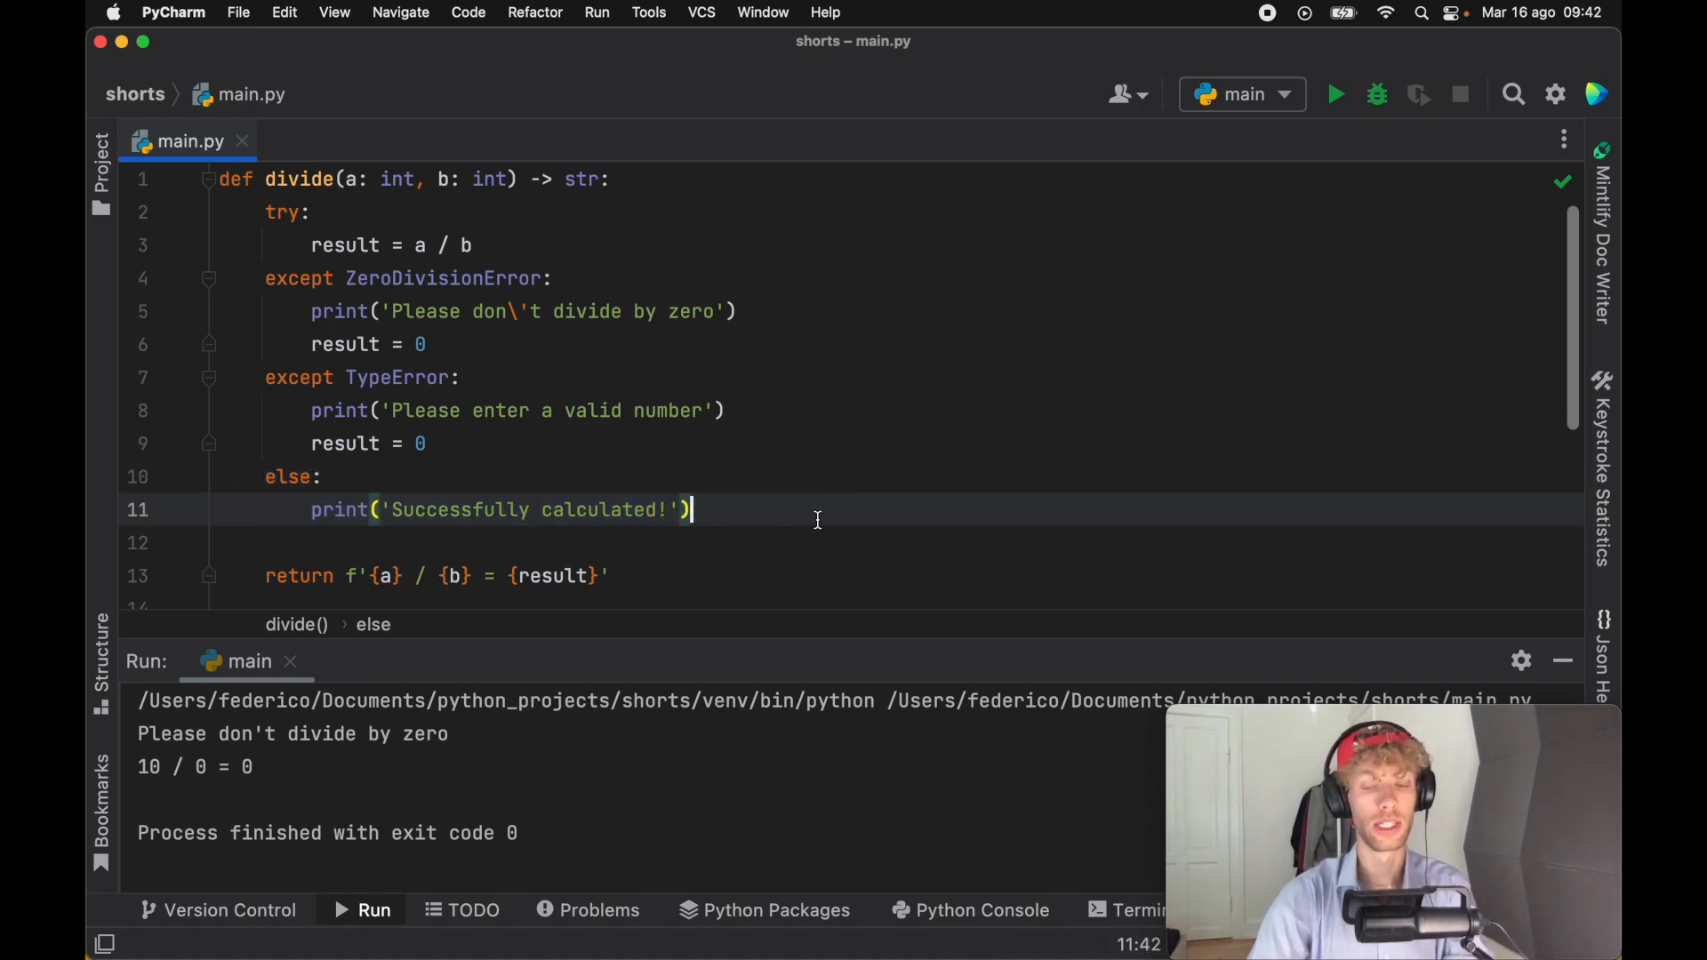
pyautogui.scroll(-3)
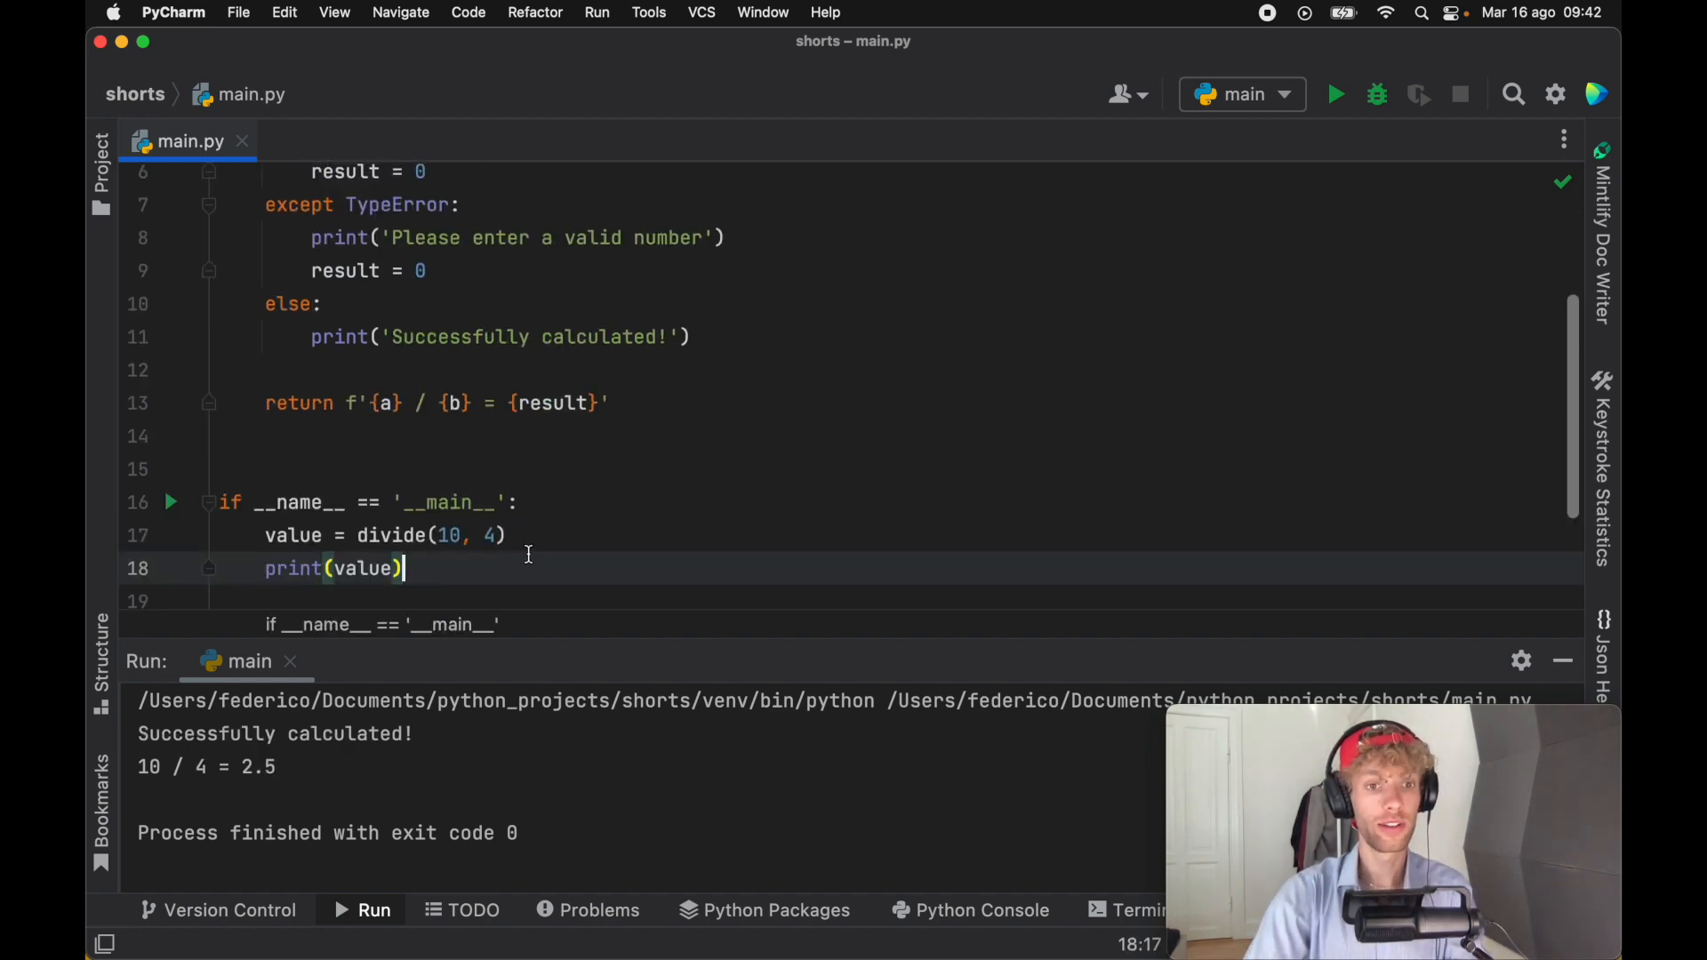
pyautogui.moveTo(440, 747)
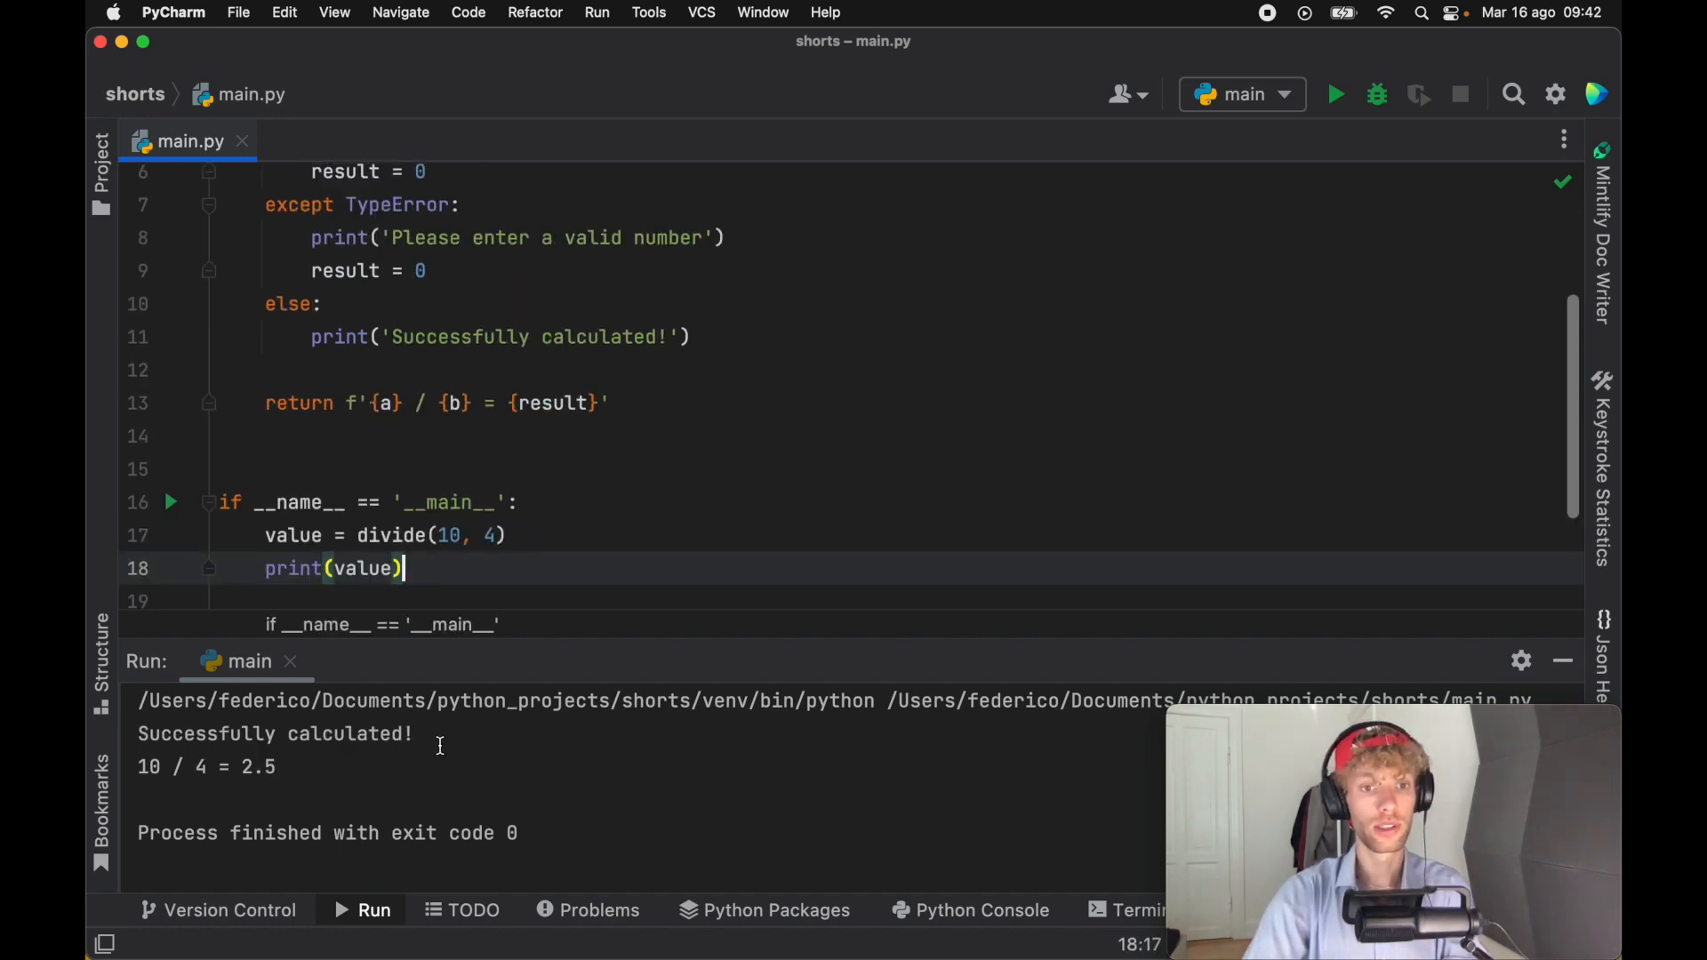
pyautogui.doubleClick(272, 734)
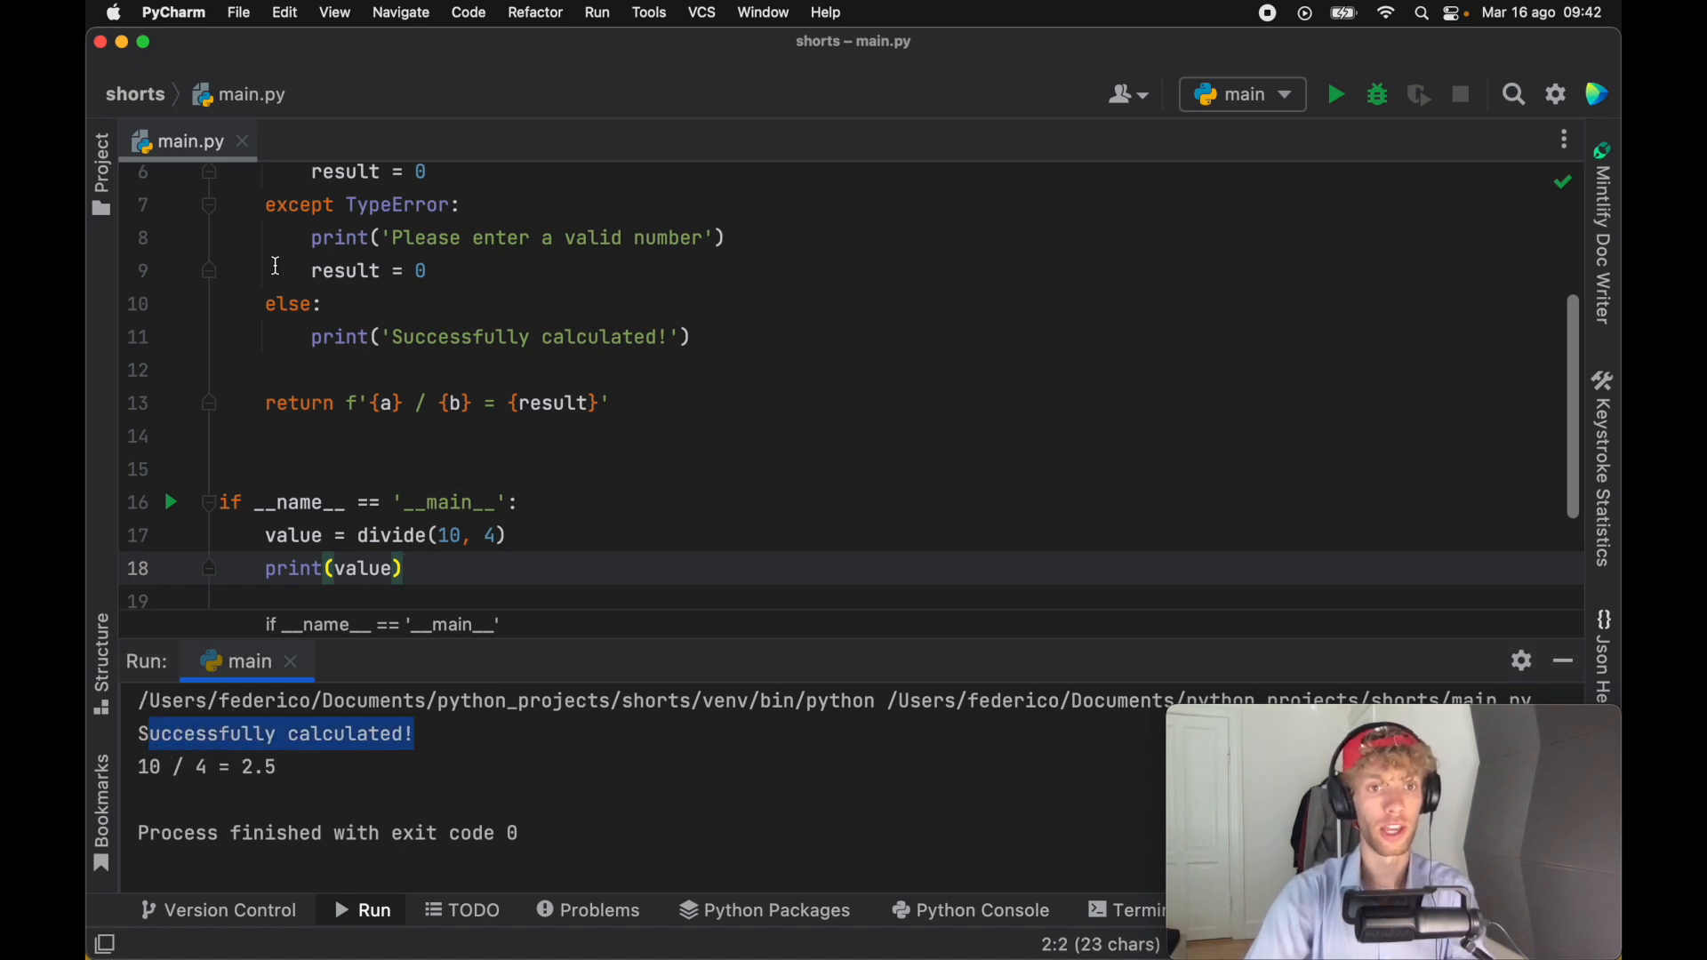
pyautogui.scroll(3)
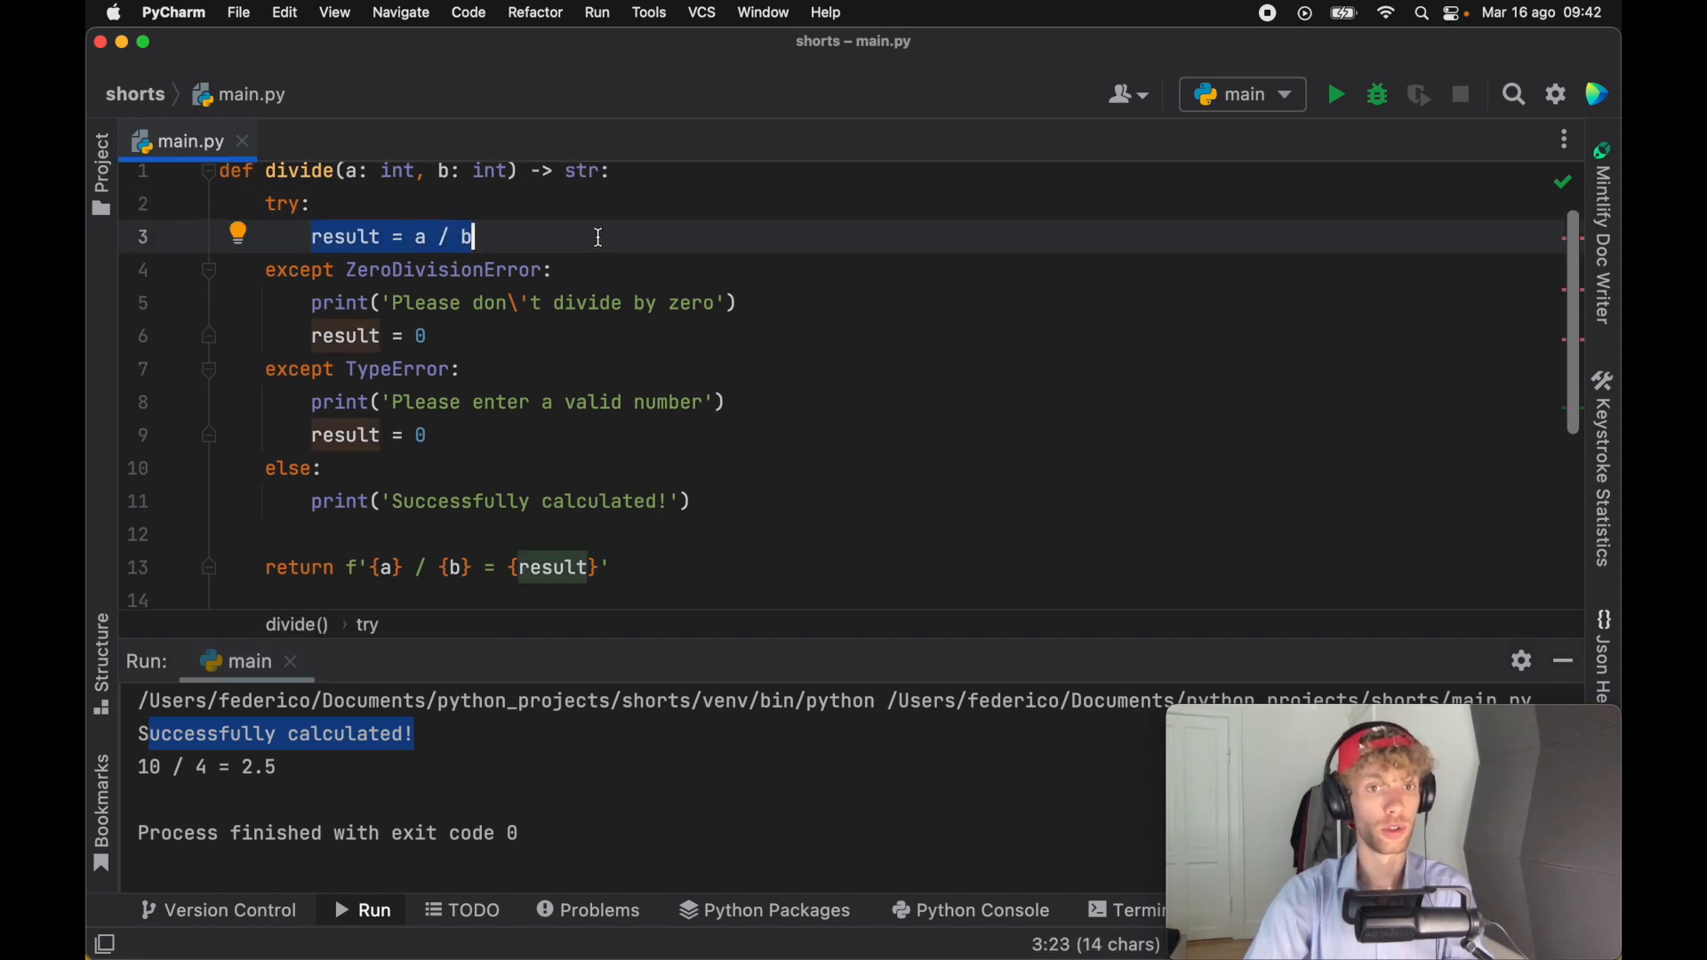
pyautogui.scroll(-3)
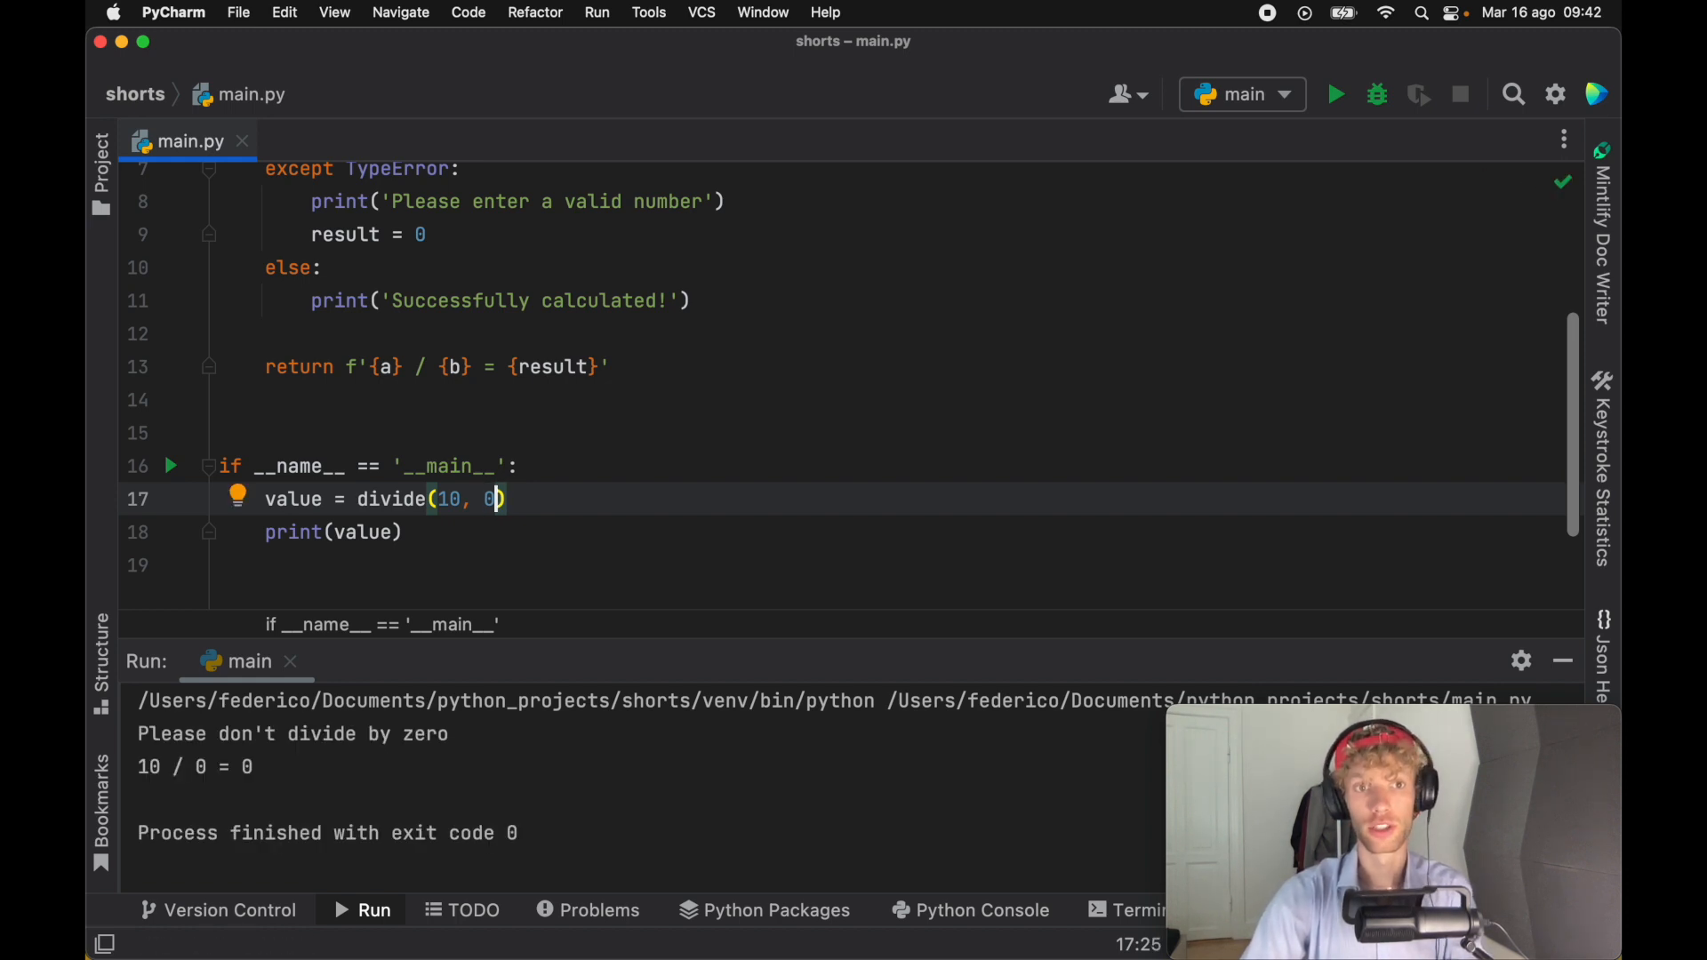
pyautogui.scroll(3)
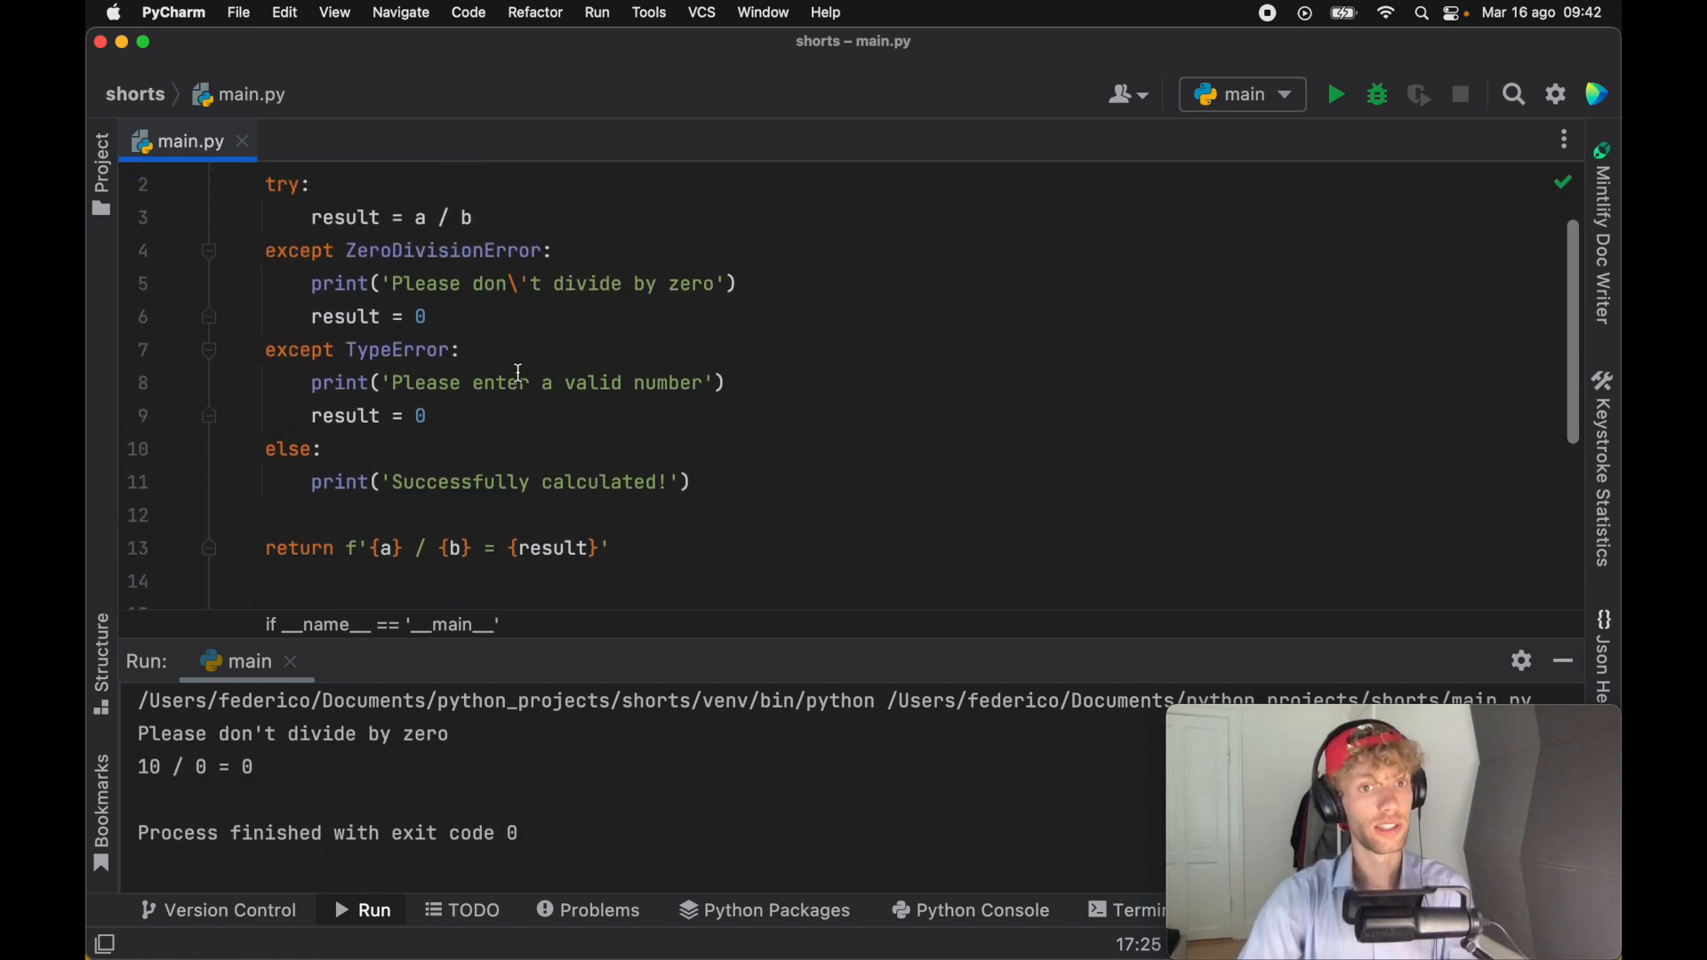
pyautogui.scroll(3)
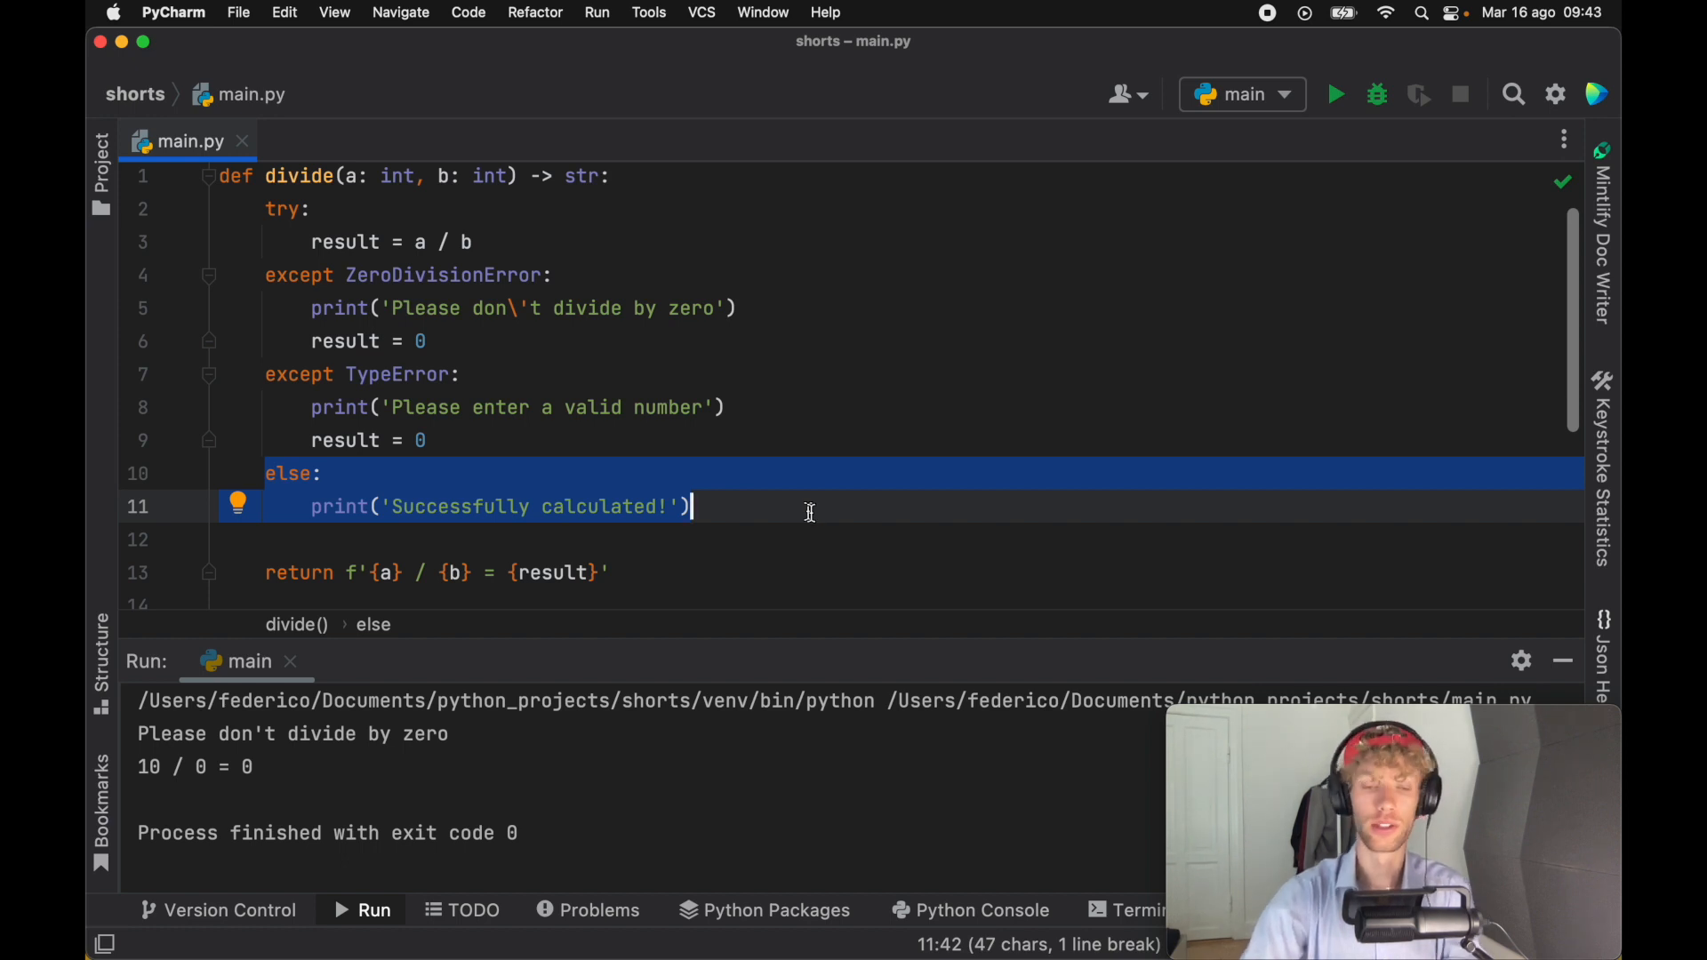
# Step: Below the else block, write finally: with print('This will always run!')
pyautogui.write('finally:')
pyautogui.write("print('")
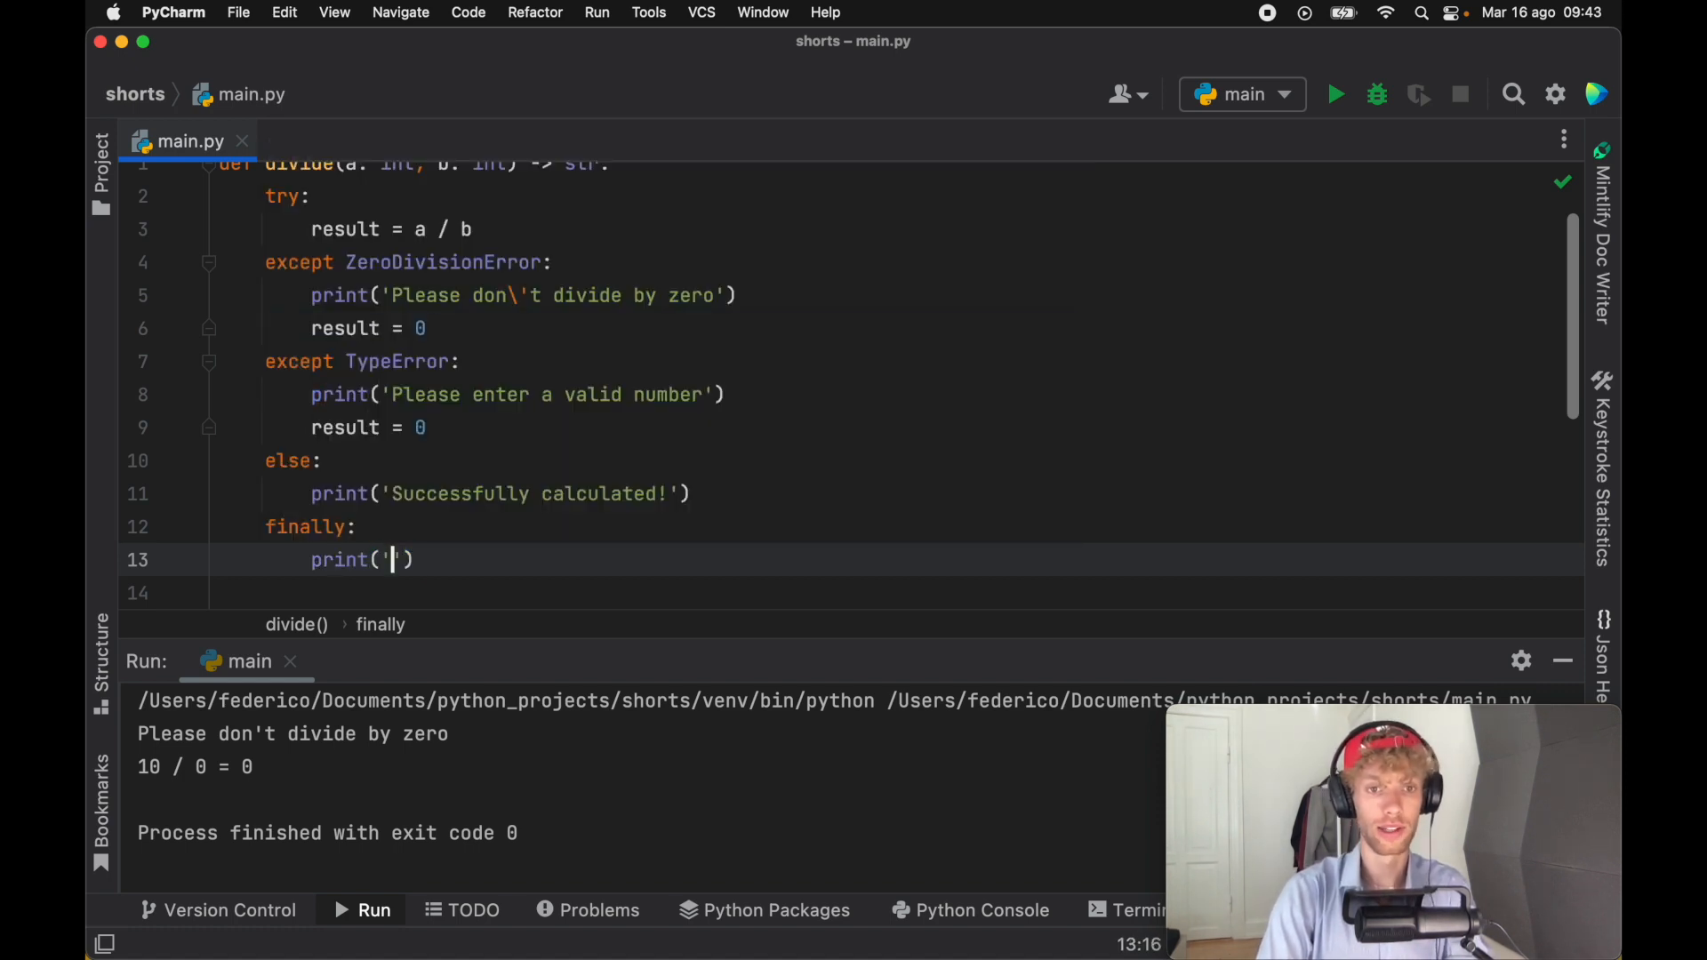
pyautogui.write('This wi')
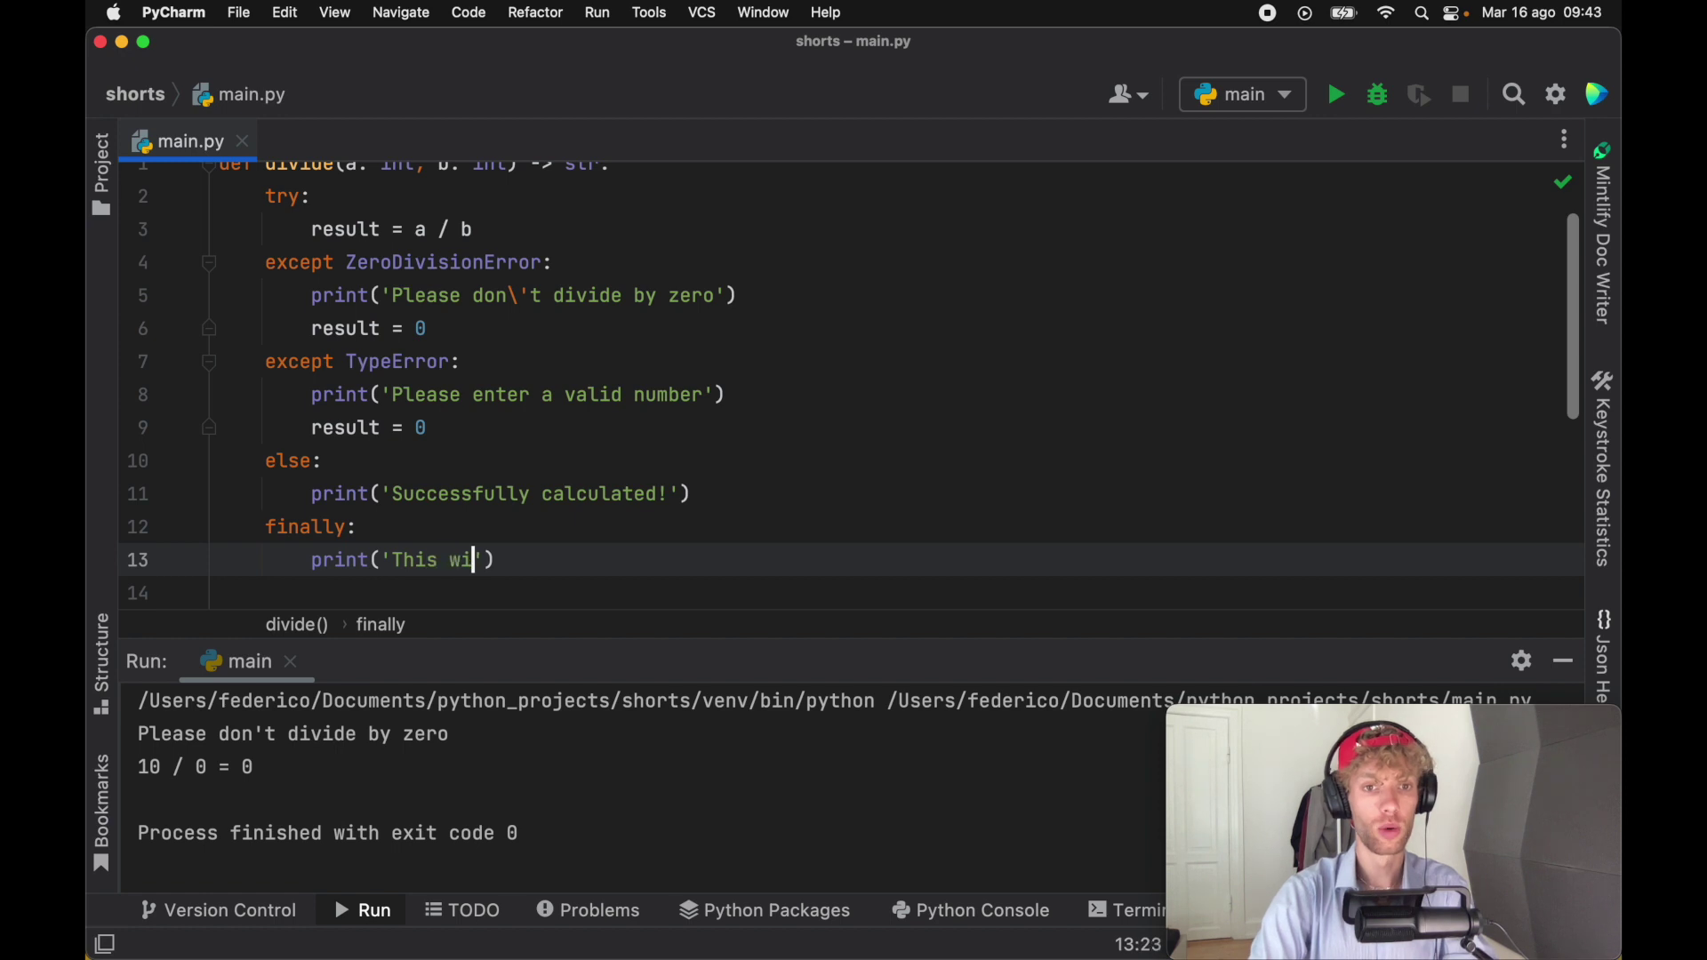
pyautogui.write('ll always run!')
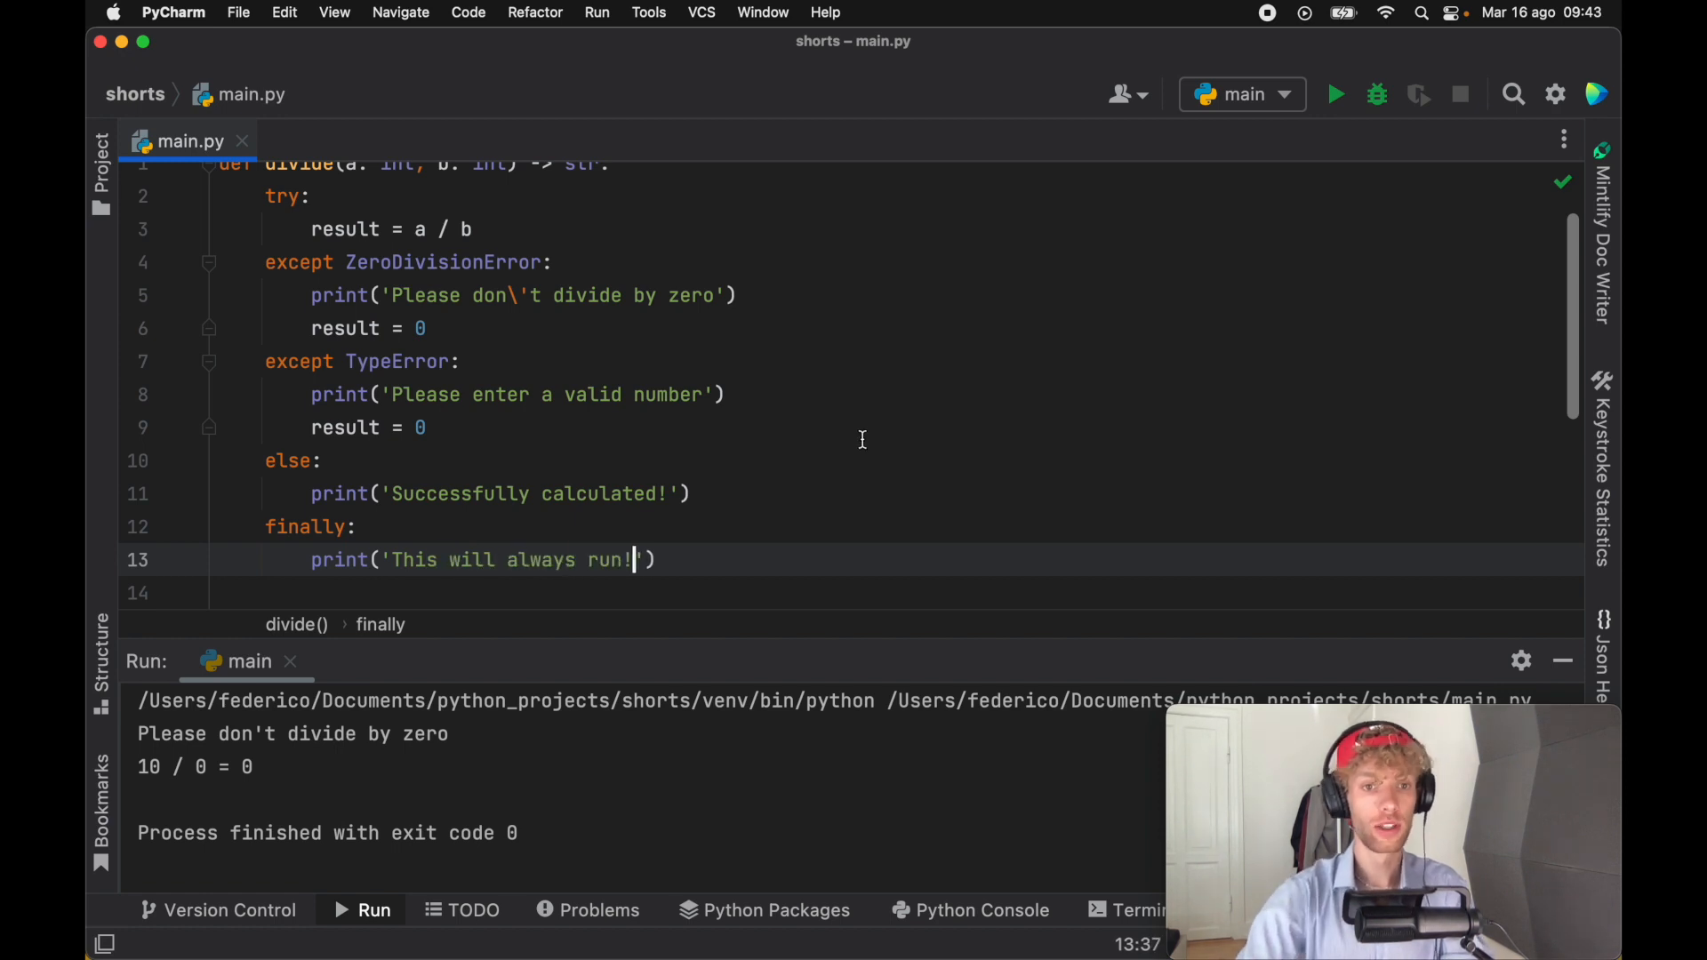
pyautogui.click(428, 427)
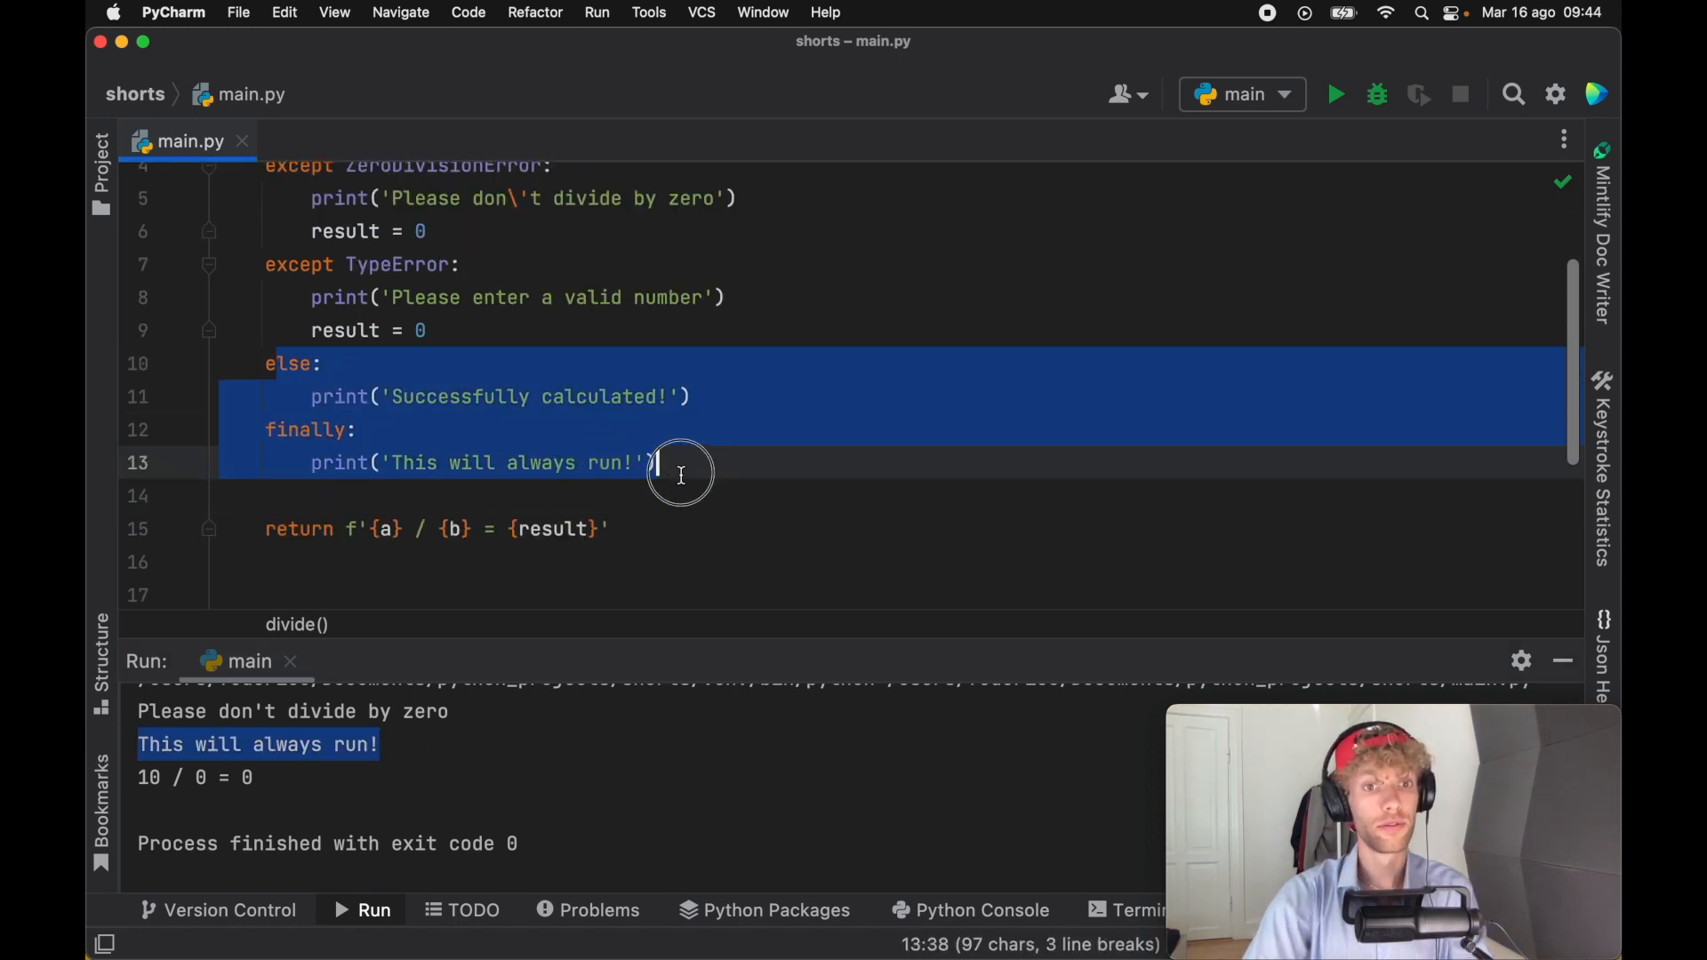
# Step: Deselect the else and finally blocks and scroll up in the editor
pyautogui.click(802, 495)
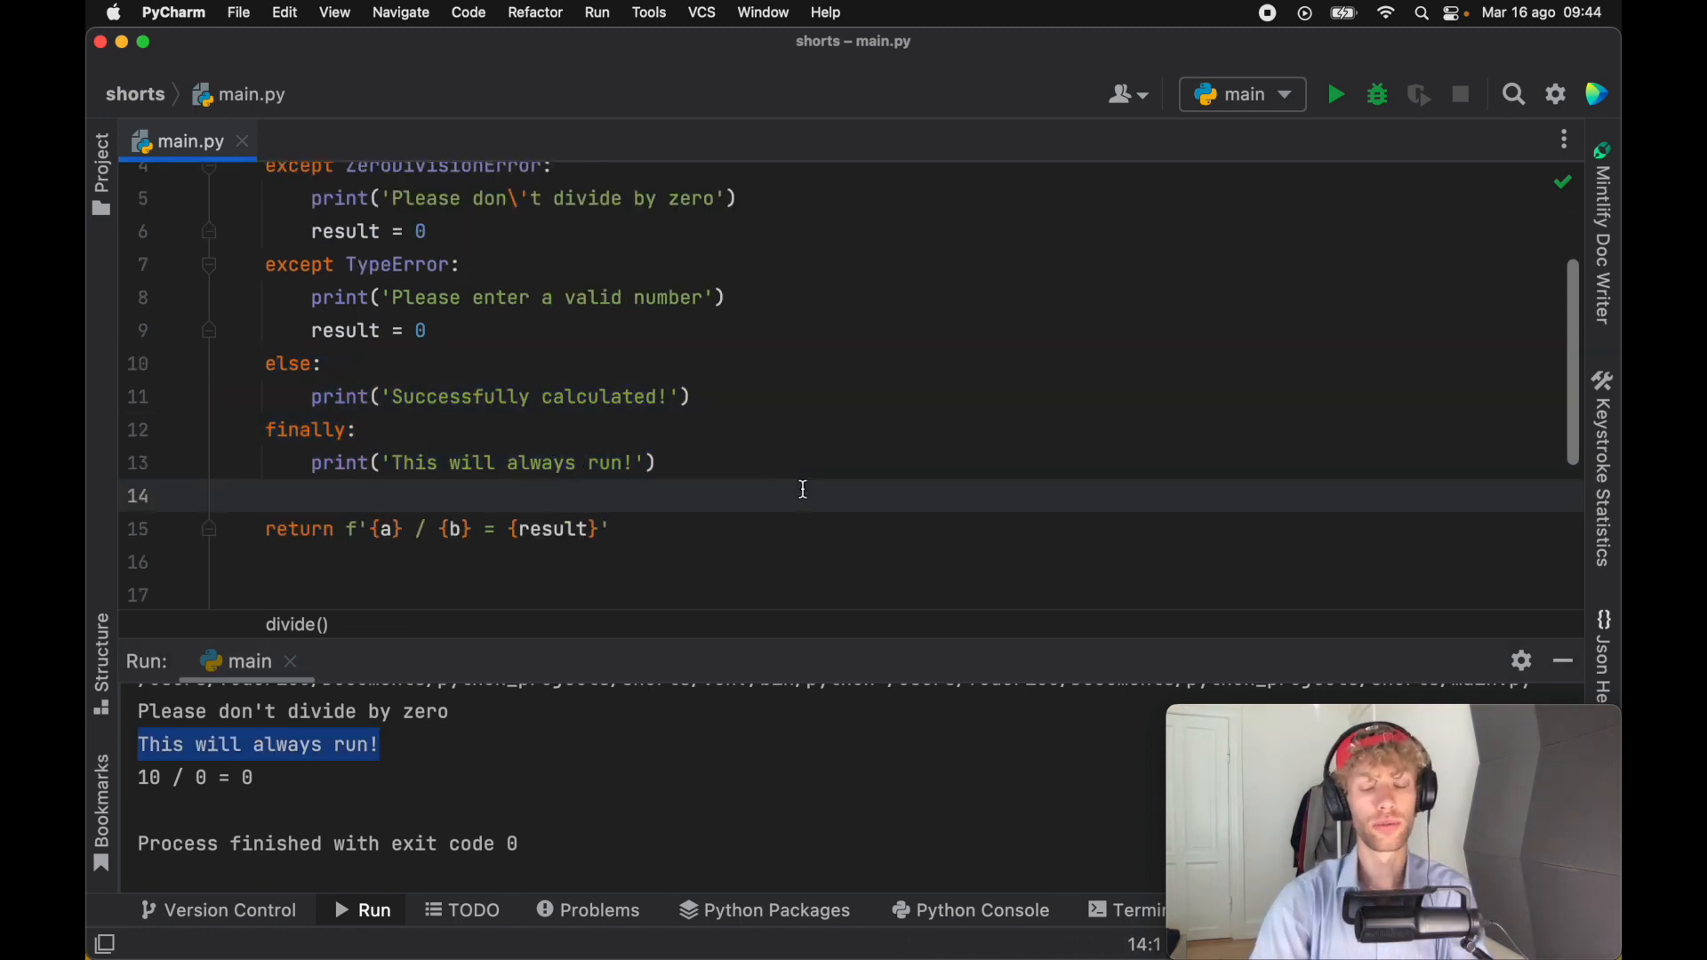
pyautogui.scroll(3)
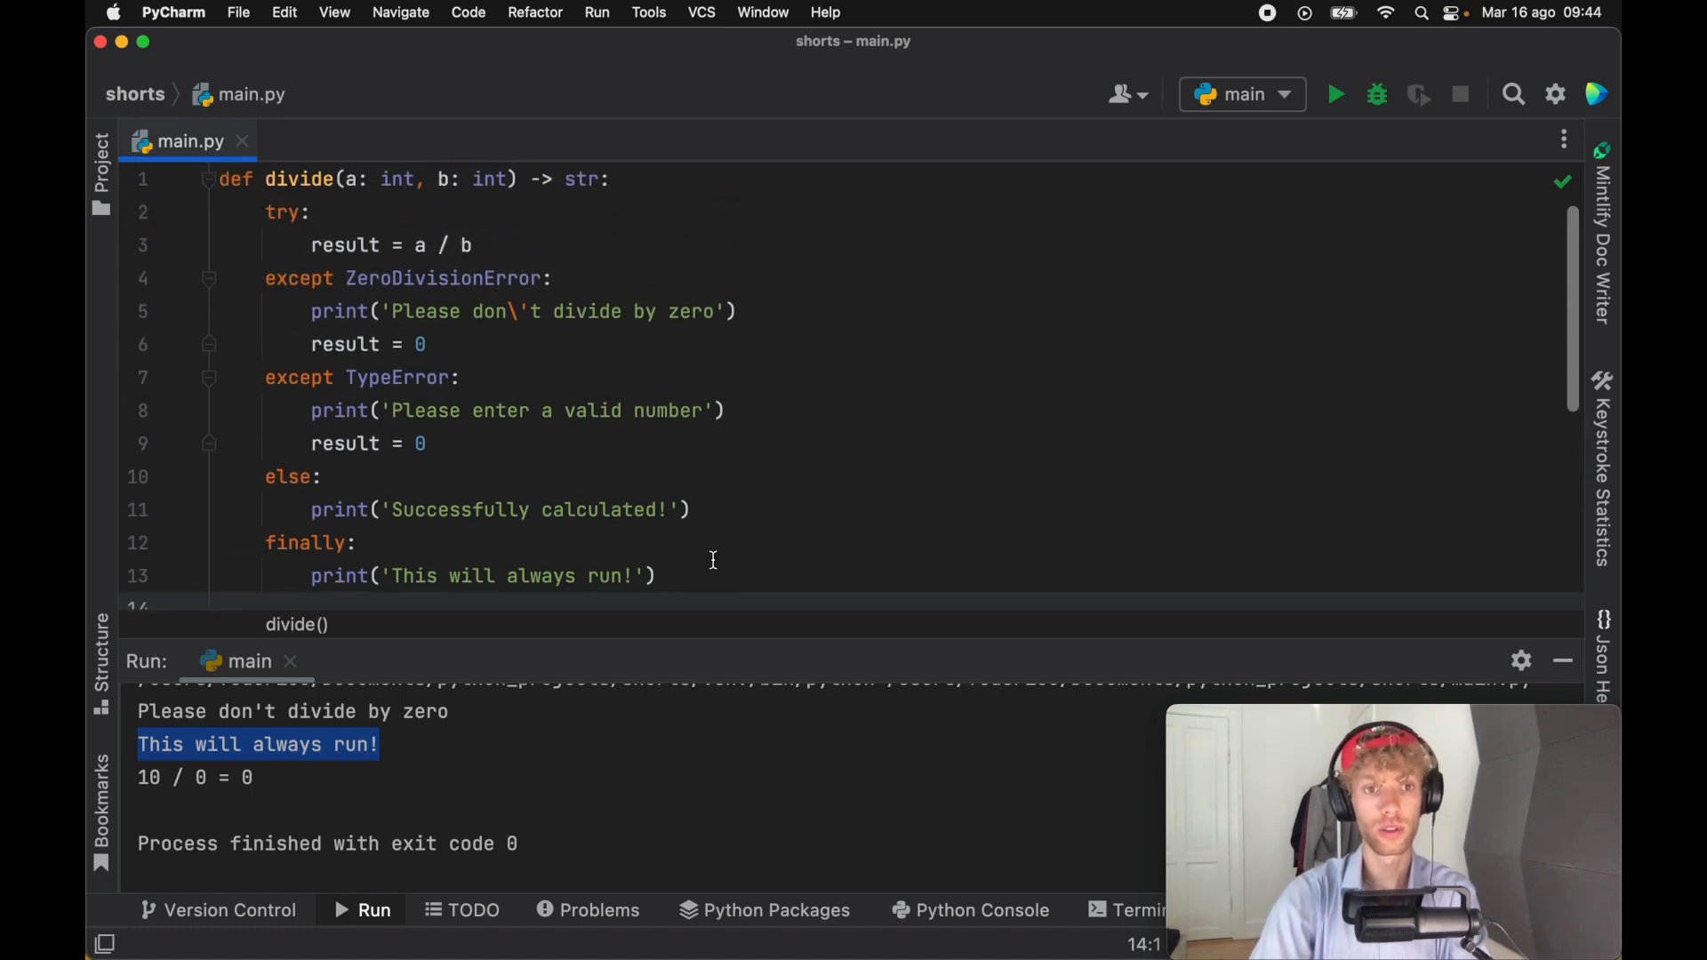